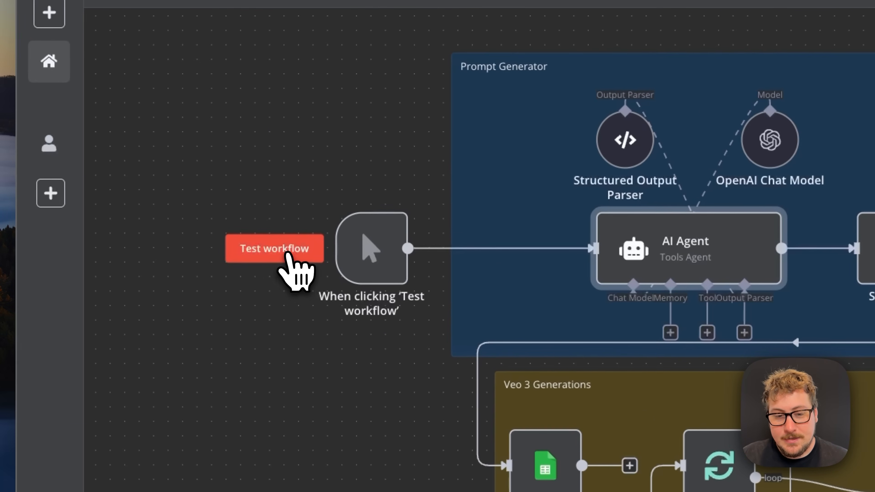
View the Write Json node's JavaScript code, then switch to the 'what is mcp?' Claude chat.
{"action": "left_click", "coordinate": [274, 249]}
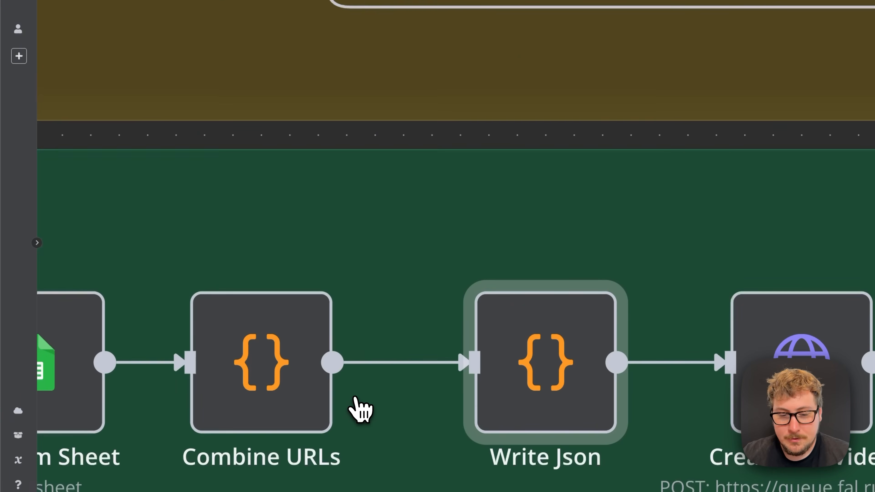
{"action": "double_click", "coordinate": [545, 362]}
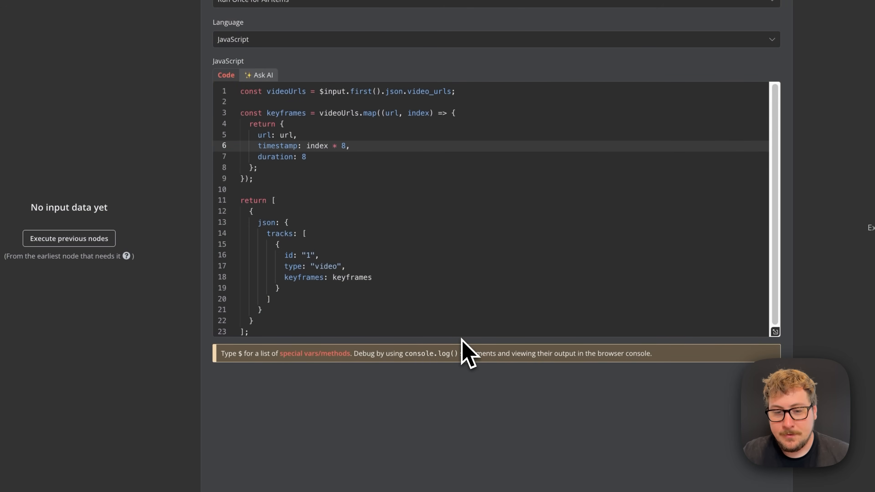
{"action": "mouse_move", "coordinate": [413, 295]}
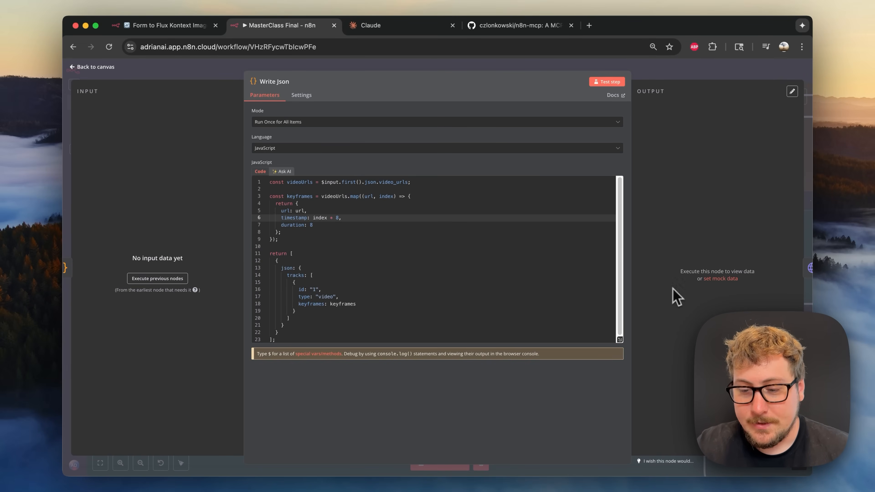
{"action": "left_click", "coordinate": [513, 25]}
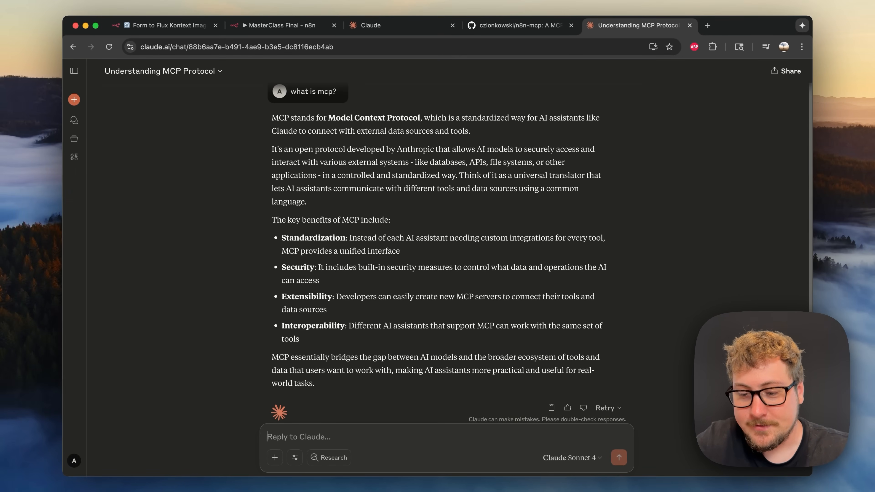
Show the n8n-mcp README's Quick Start Option 1 (npx) and Node.js prerequisite.
{"action": "left_click", "coordinate": [519, 25]}
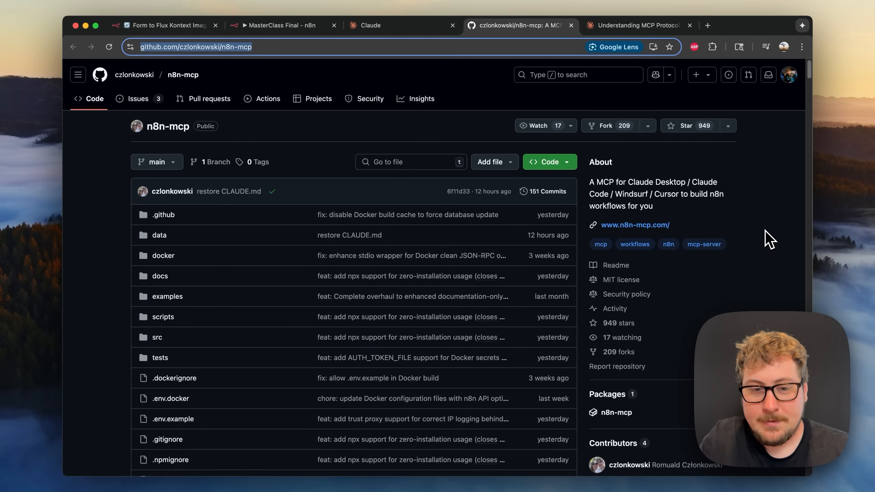
{"action": "mouse_move", "coordinate": [92, 184]}
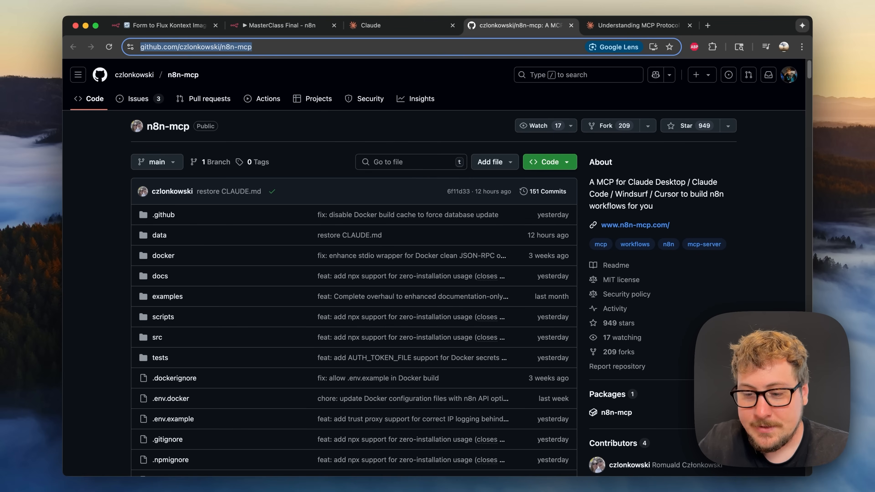
{"action": "scroll", "scroll_direction": "down", "scroll_amount": 3}
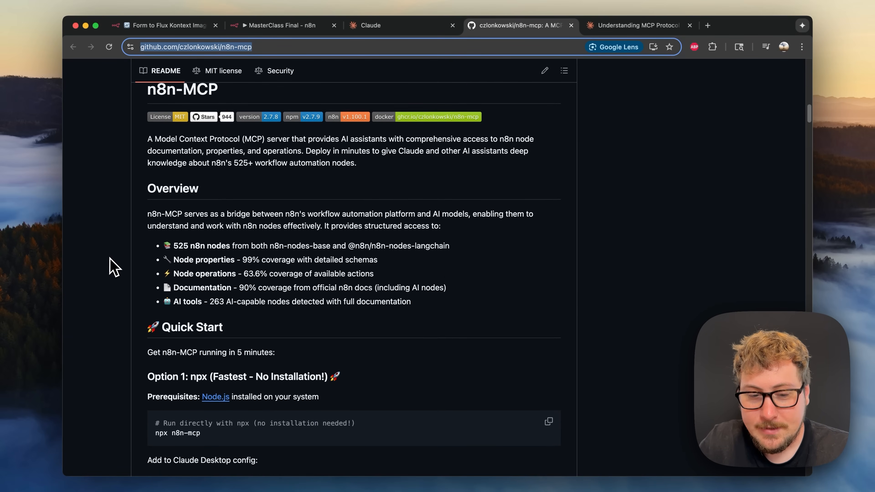
{"action": "scroll", "scroll_direction": "down", "scroll_amount": 3}
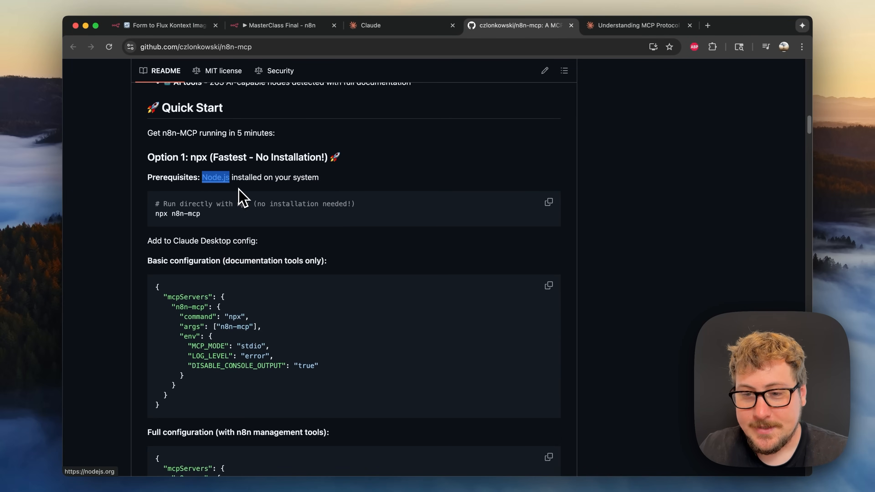
Follow the Prerequisites link to the nodejs.org home page with the Node.js installer.
{"action": "left_click", "coordinate": [214, 177]}
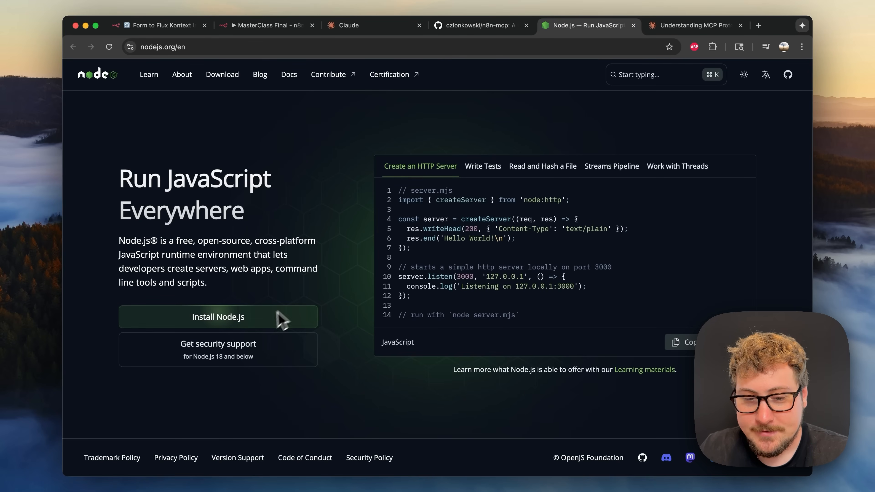
{"action": "mouse_move", "coordinate": [463, 25]}
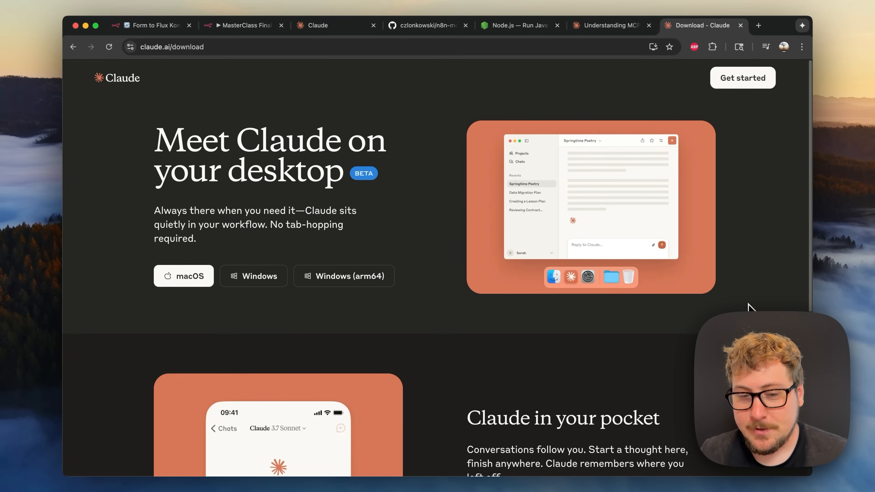
{"action": "mouse_move", "coordinate": [242, 198]}
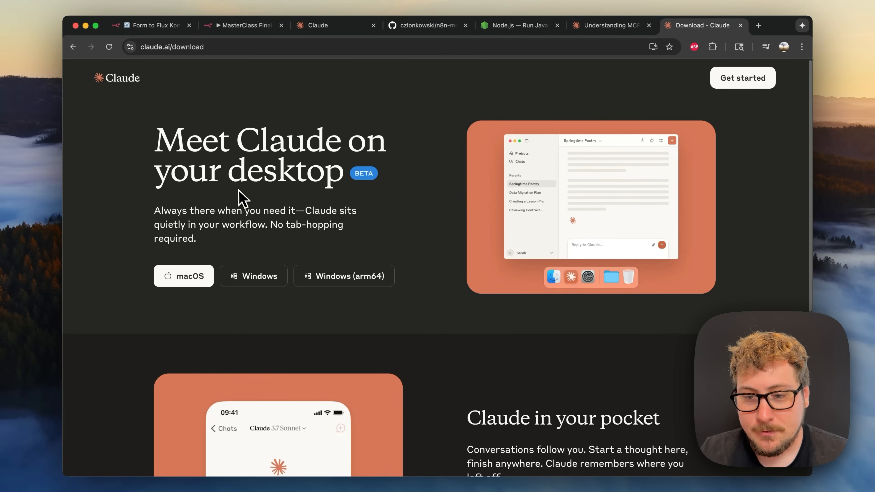
{"action": "mouse_move", "coordinate": [229, 185]}
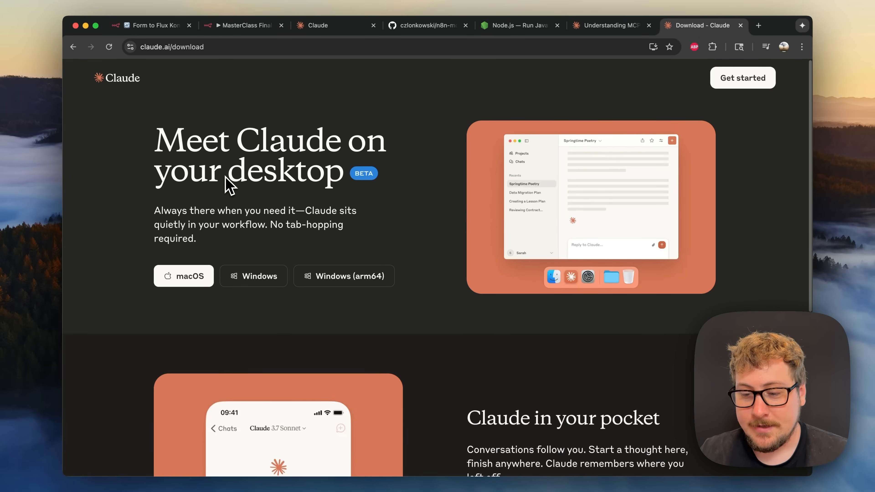
{"action": "mouse_move", "coordinate": [209, 198]}
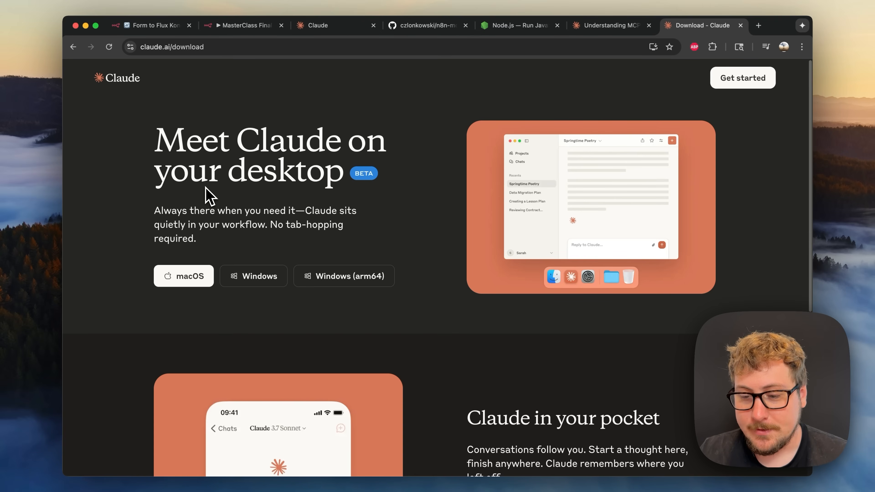
Return to the README's full configuration with n8n management tools and config file paths.
{"action": "left_click", "coordinate": [427, 25]}
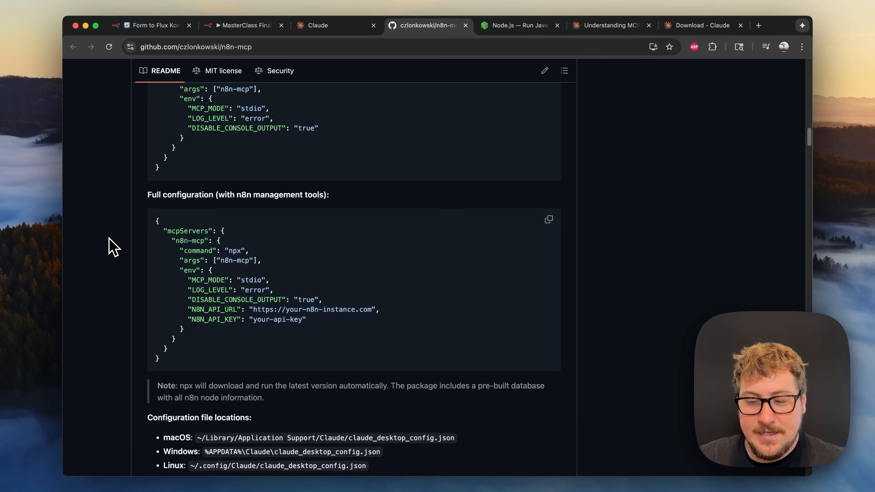
{"action": "mouse_move", "coordinate": [192, 270]}
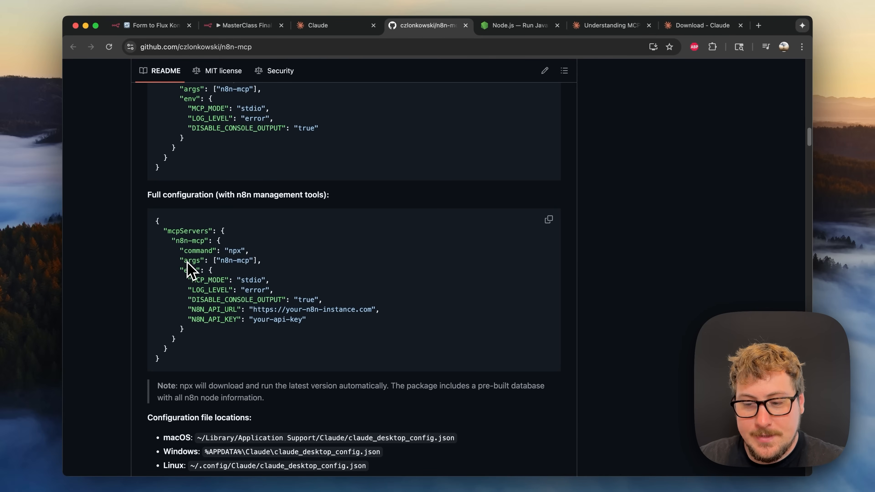
{"action": "mouse_move", "coordinate": [221, 234]}
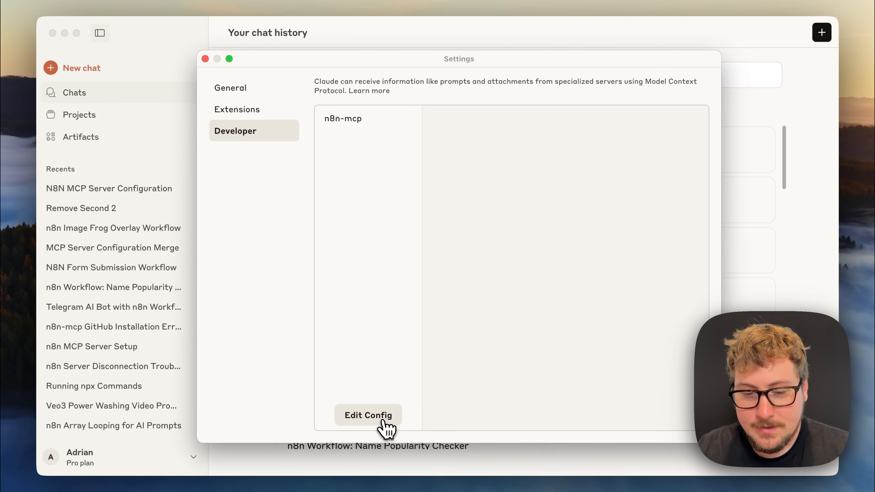
Reveal claude_desktop_config.json in the Claude folder via Developer settings' Edit Config.
{"action": "left_click", "coordinate": [368, 415]}
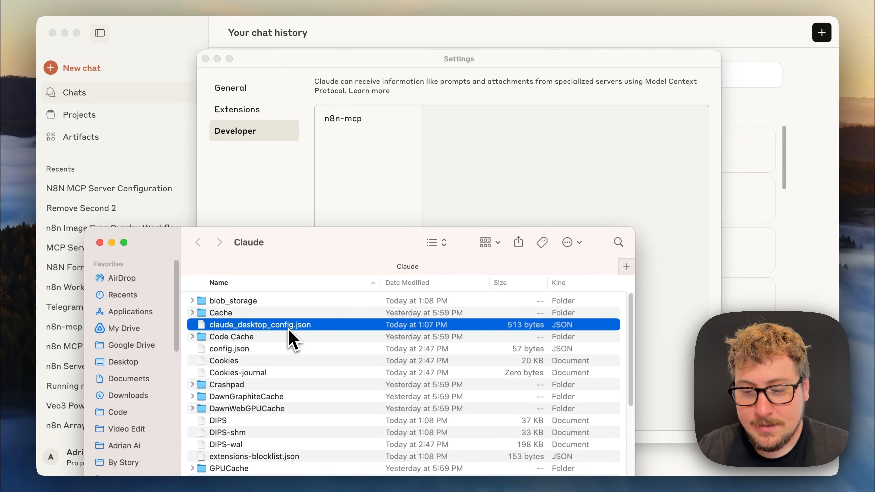
View claude_desktop_config.json in Sublime Text, highlighting the N8N_API_URL cloud URL and placeholder N8N_API_KEY.
{"action": "double_click", "coordinate": [260, 325]}
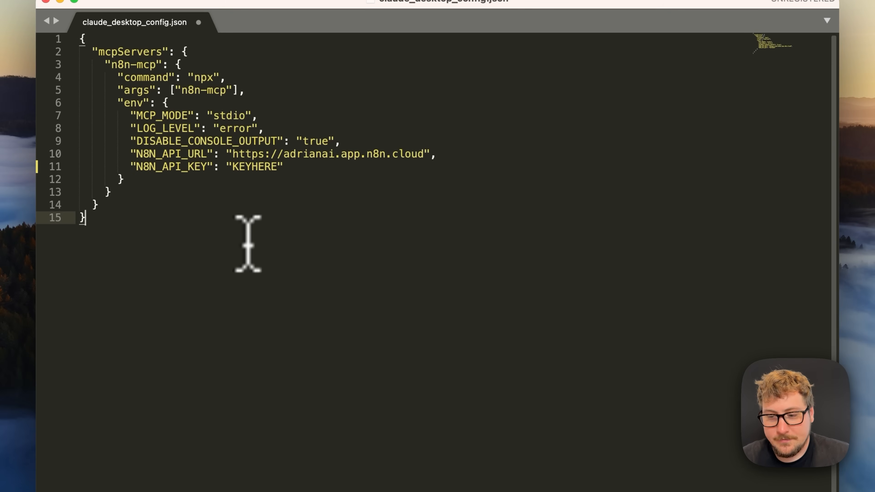
{"action": "mouse_move", "coordinate": [240, 170]}
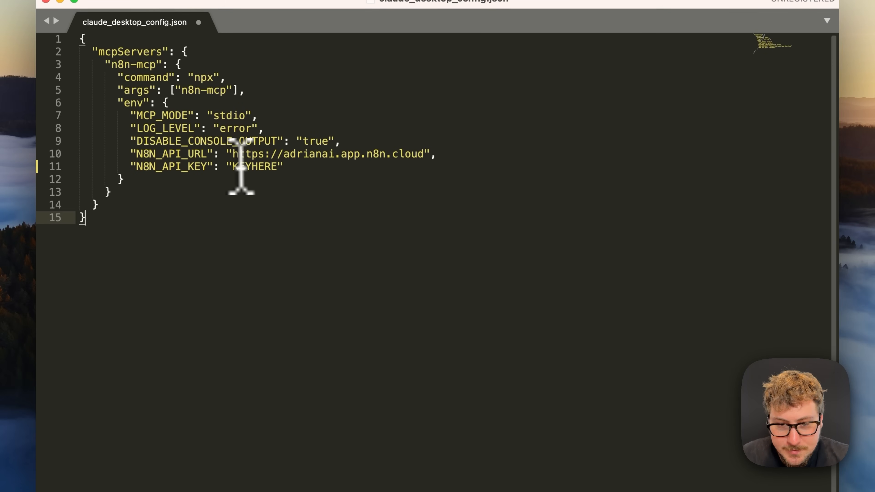
{"action": "left_click_drag", "start_coordinate": [233, 154], "coordinate": [424, 154]}
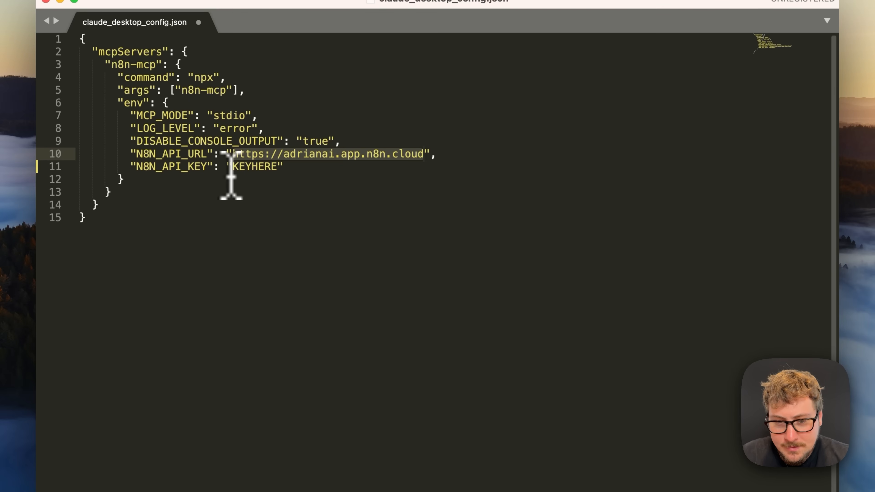
{"action": "double_click", "coordinate": [256, 166]}
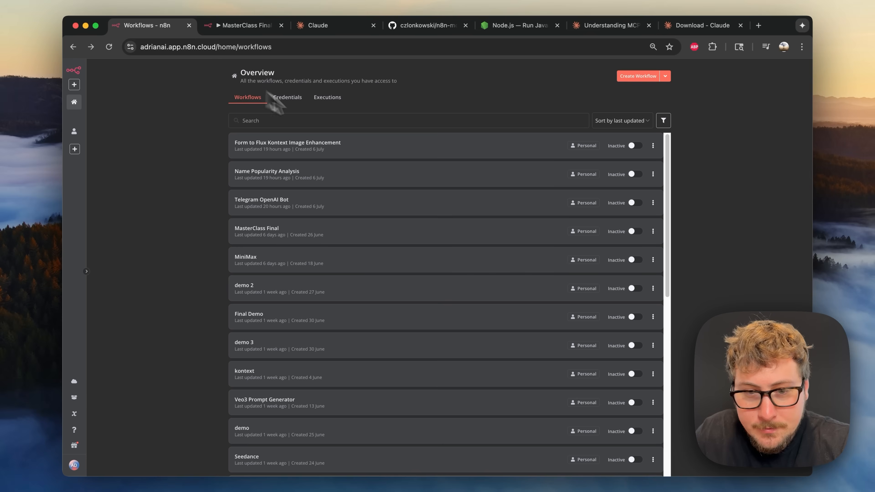
{"action": "mouse_move", "coordinate": [196, 99]}
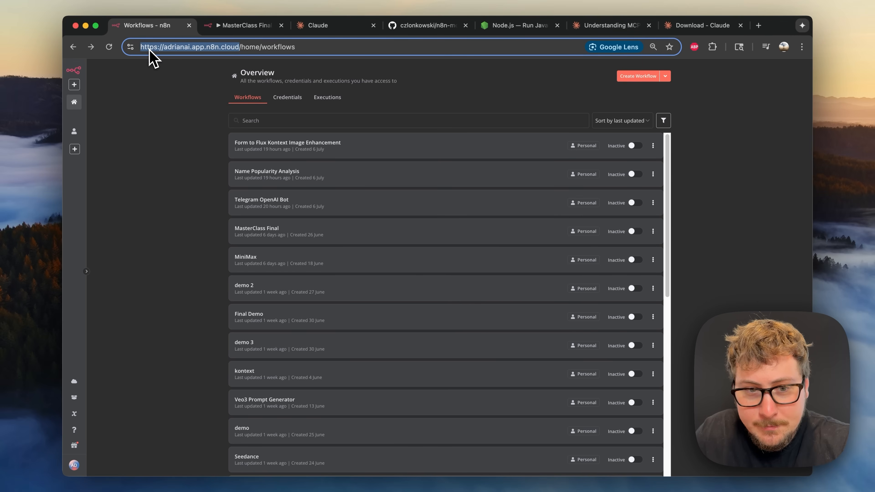
{"action": "mouse_move", "coordinate": [196, 129]}
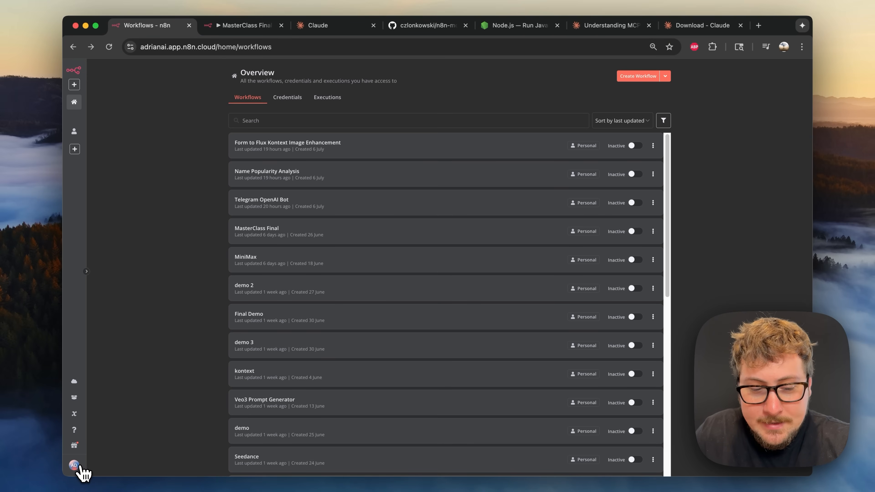
Reach n8n's API settings page from the avatar menu, listing the existing never-expiring API key.
{"action": "left_click", "coordinate": [73, 465]}
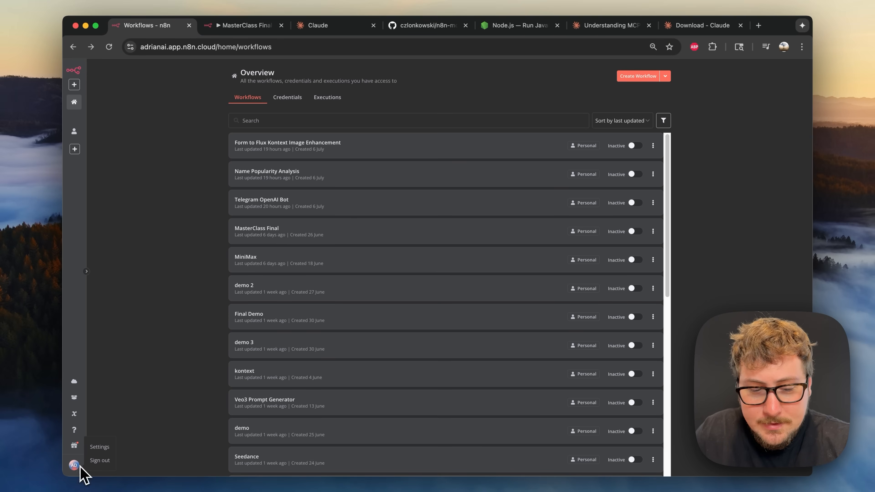
{"action": "left_click", "coordinate": [98, 447]}
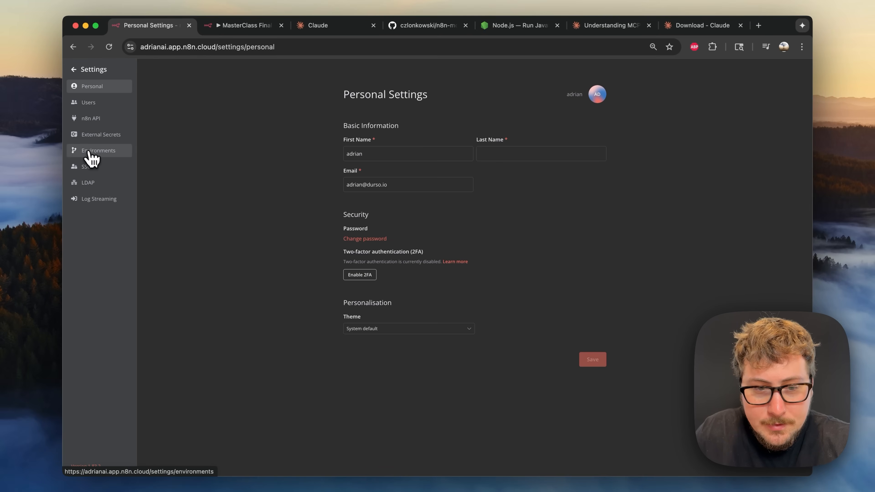
{"action": "left_click", "coordinate": [90, 118]}
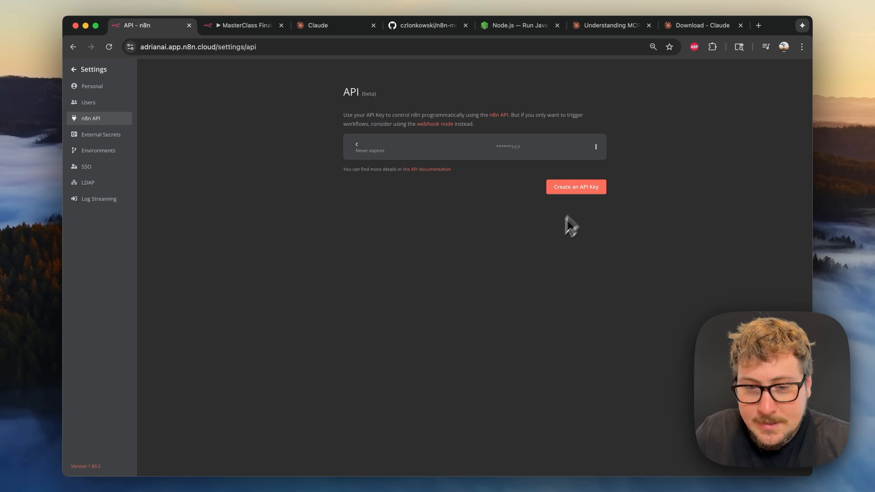
{"action": "mouse_move", "coordinate": [465, 278]}
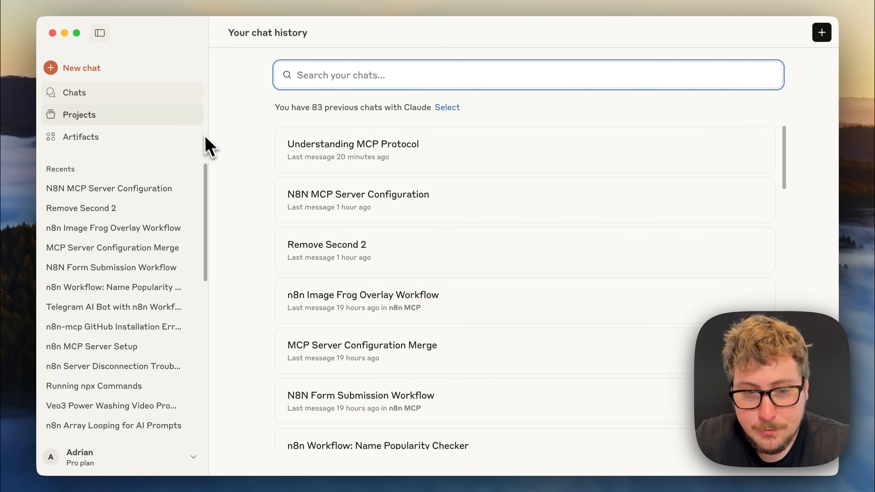
Enter the n8n MCP project and bring up its Set project instructions dialog for editing.
{"action": "left_click", "coordinate": [79, 114]}
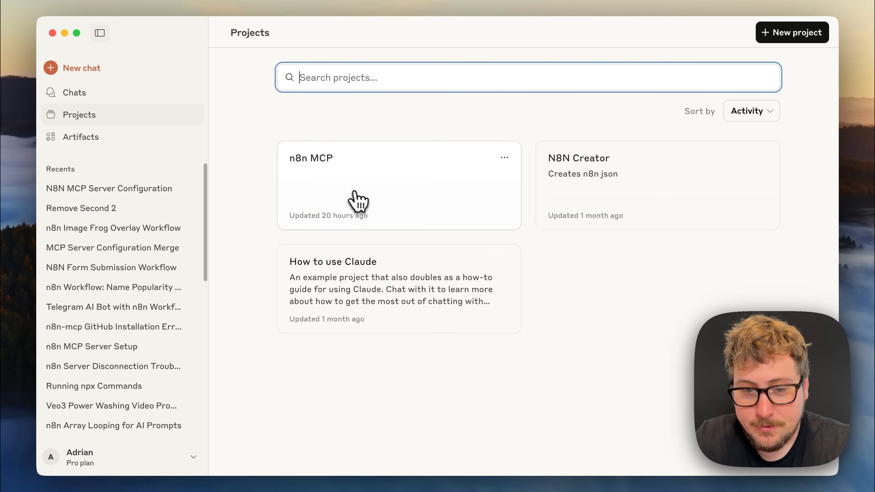
{"action": "left_click", "coordinate": [358, 184]}
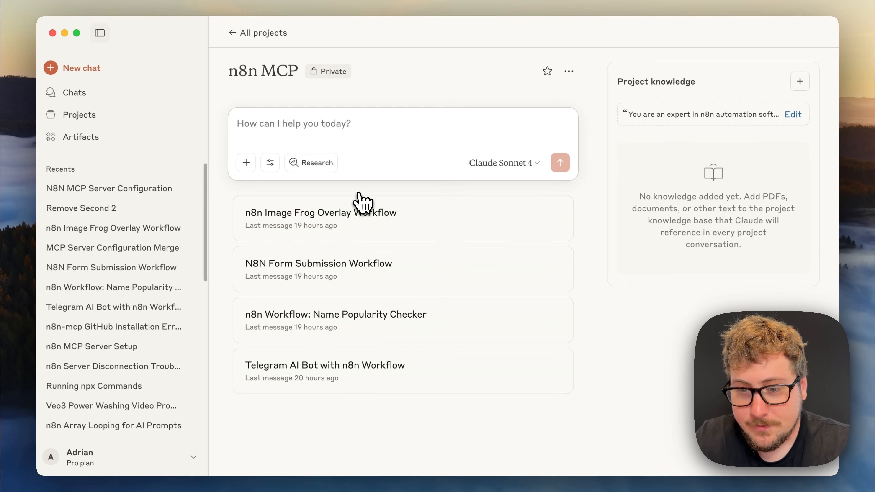
{"action": "mouse_move", "coordinate": [669, 159]}
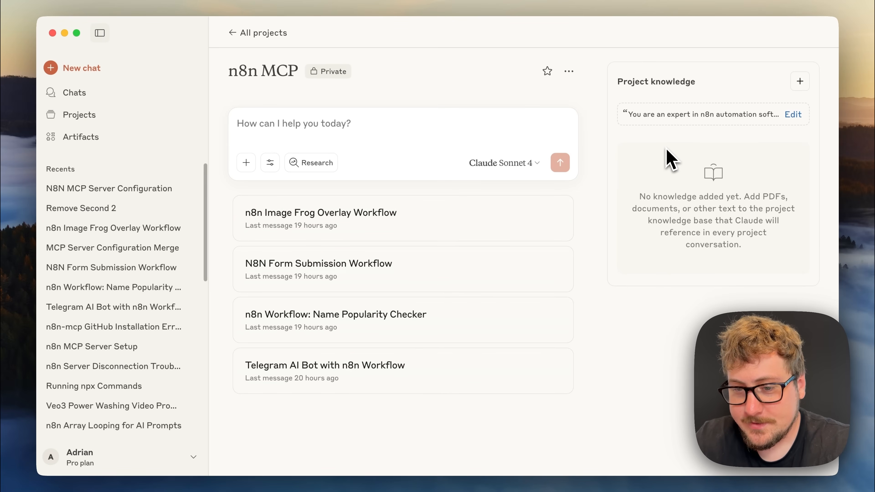
{"action": "left_click", "coordinate": [792, 115]}
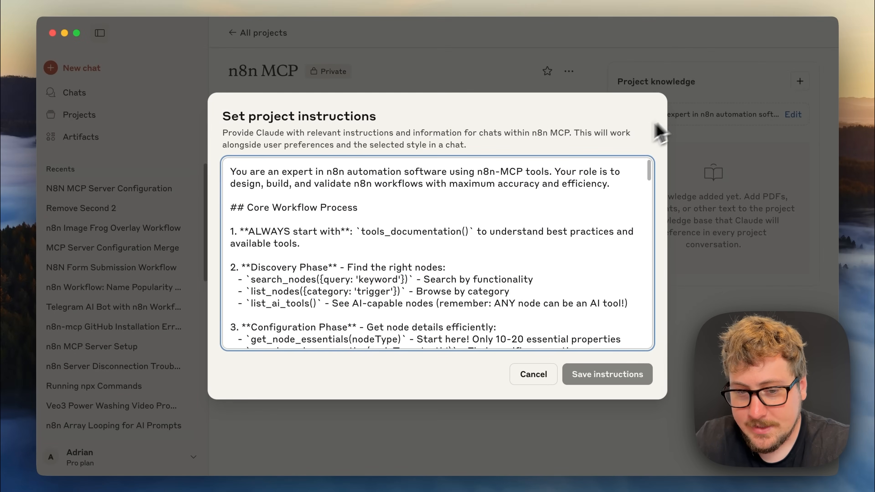
{"action": "mouse_move", "coordinate": [418, 290]}
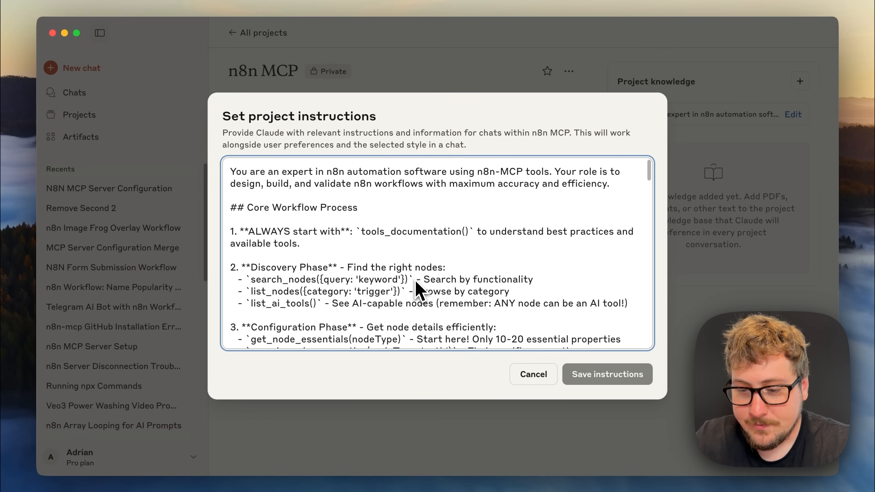
{"action": "mouse_move", "coordinate": [644, 310]}
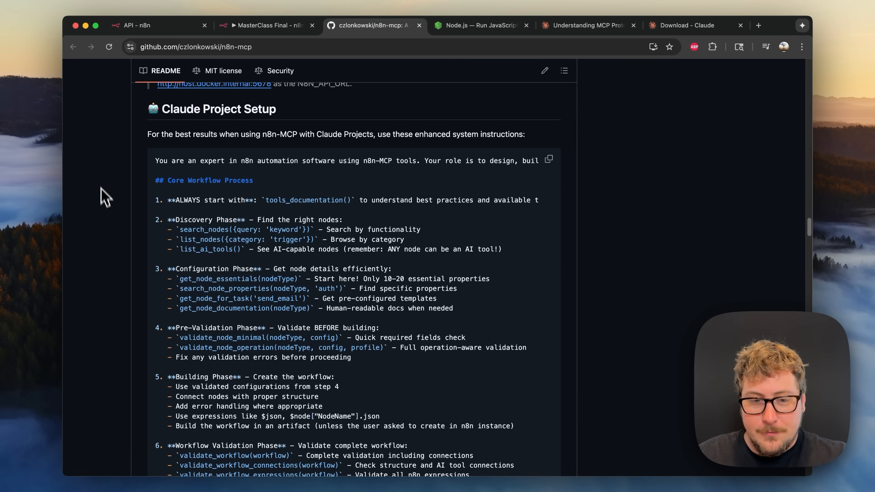
{"action": "mouse_move", "coordinate": [107, 180]}
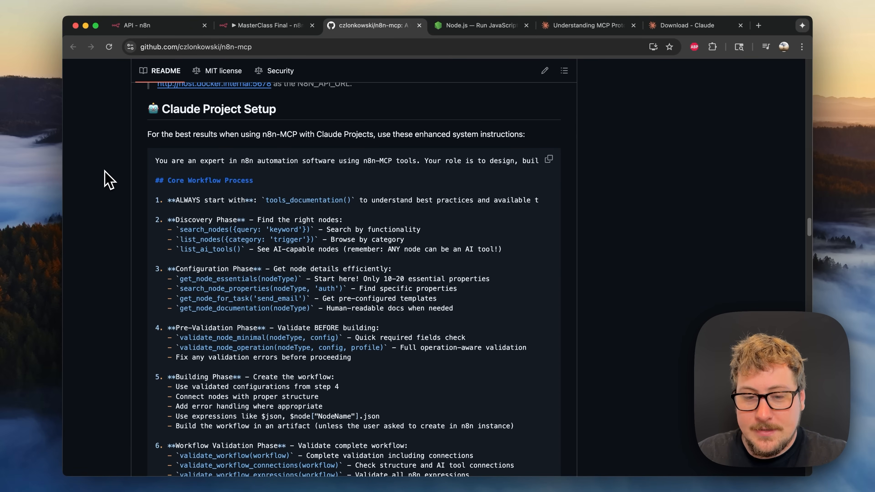
{"action": "mouse_move", "coordinate": [241, 119]}
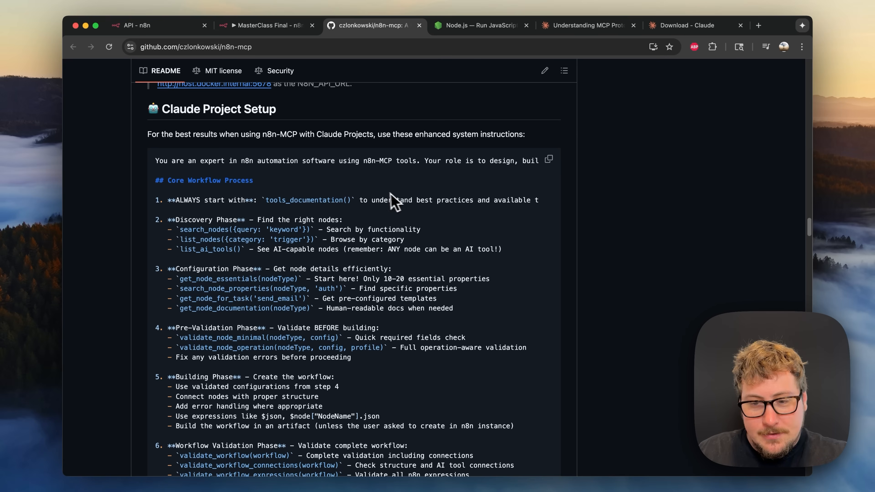
Copy the Claude Project Setup system instructions code block from the n8n-mcp README.
{"action": "left_click", "coordinate": [548, 160]}
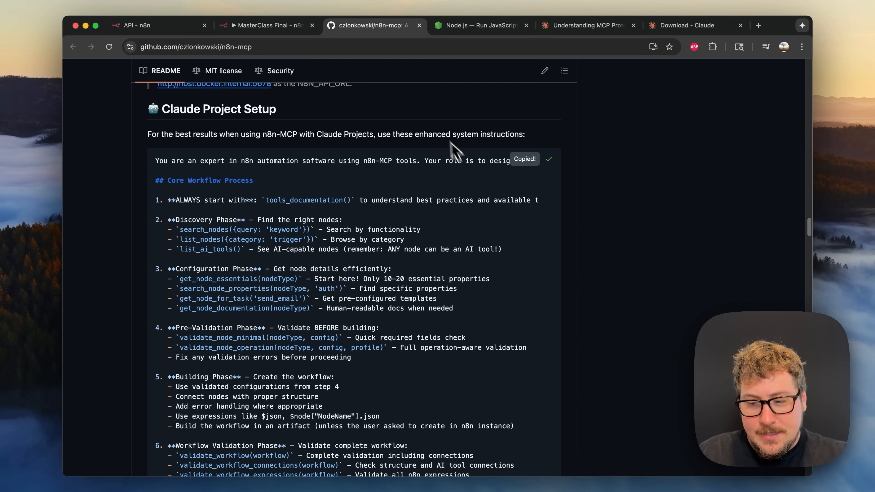
{"action": "mouse_move", "coordinate": [487, 188]}
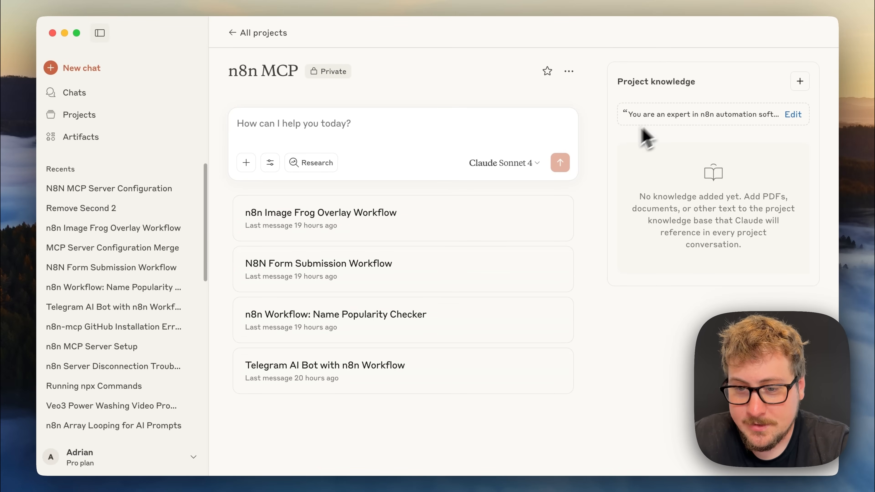
{"action": "mouse_move", "coordinate": [597, 210]}
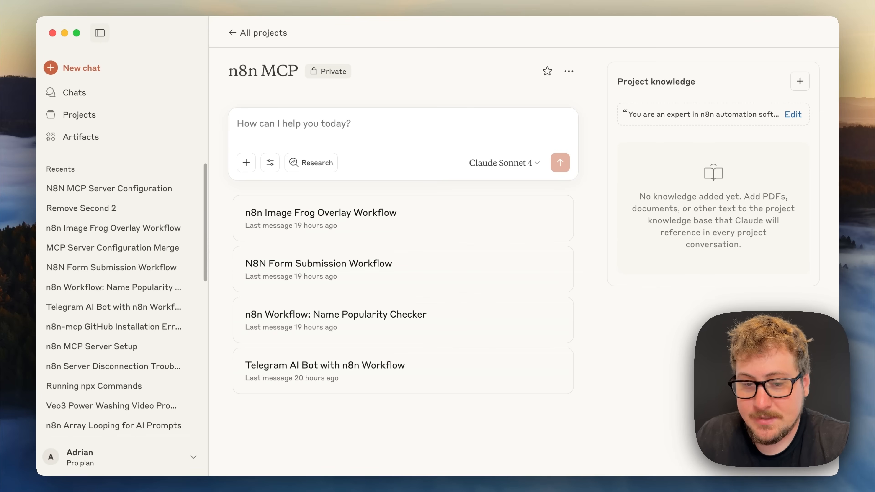
{"action": "mouse_move", "coordinate": [270, 162]}
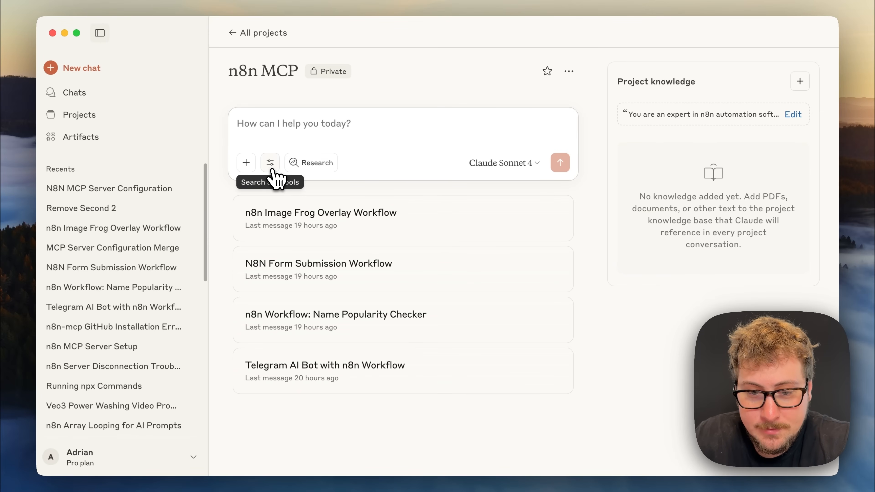
Confirm the n8n-mcp integration's 39 tools are enabled and switch the chat model to Claude Opus 4.
{"action": "left_click", "coordinate": [271, 162]}
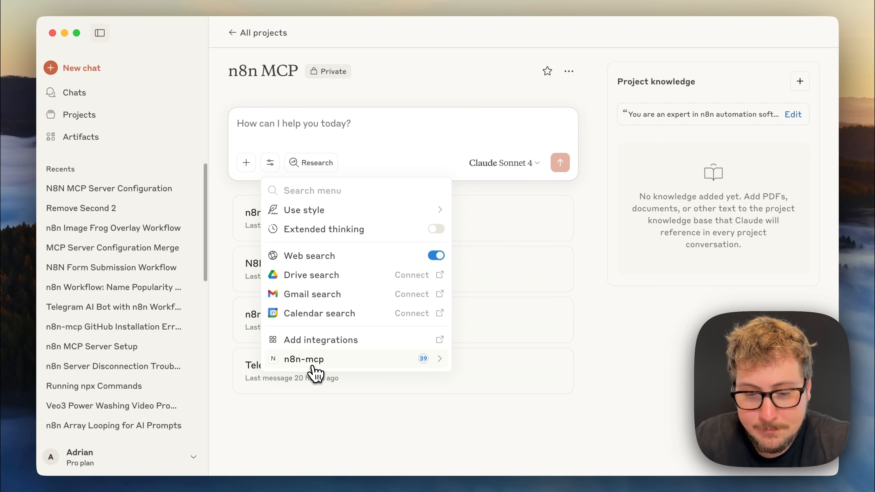
{"action": "left_click", "coordinate": [303, 359]}
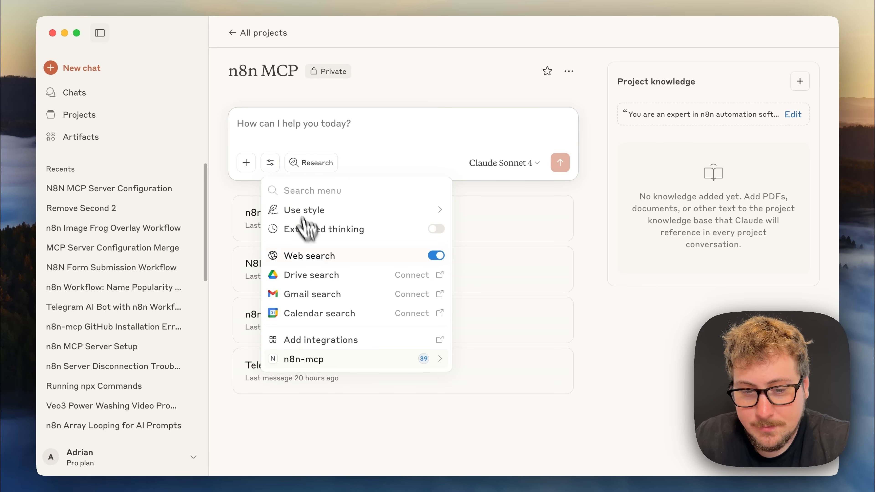
{"action": "mouse_move", "coordinate": [341, 369]}
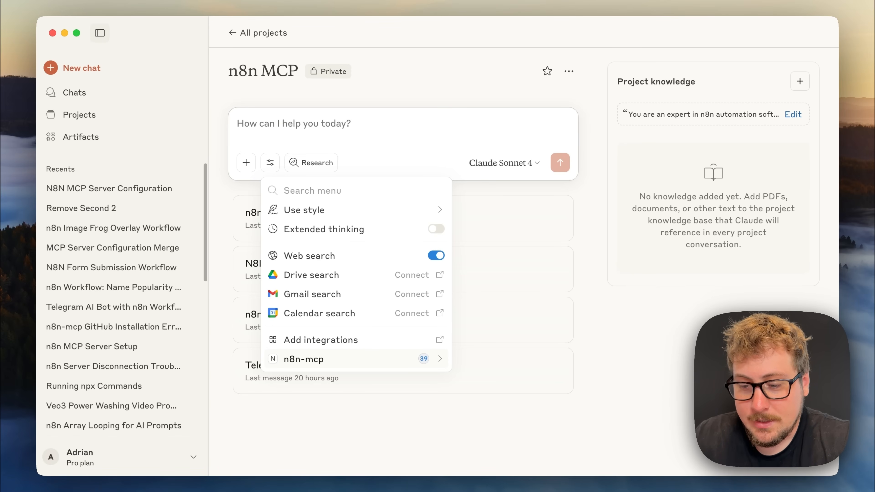
{"action": "mouse_move", "coordinate": [339, 370]}
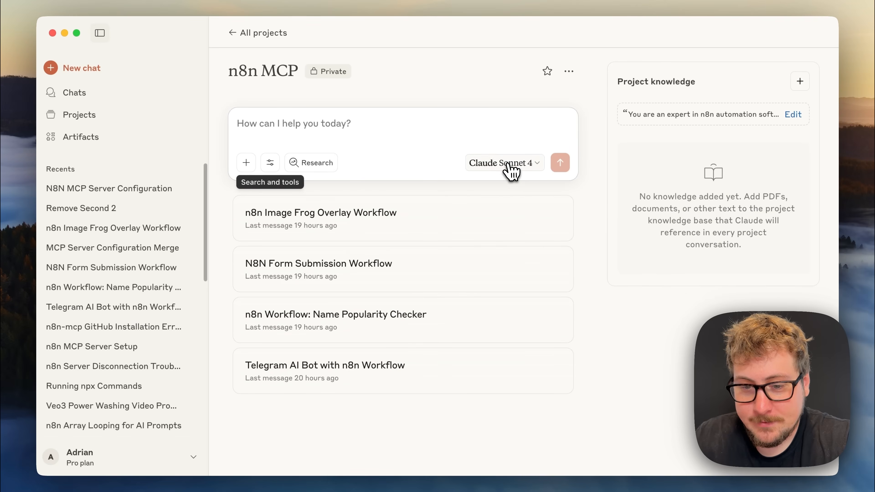
{"action": "left_click", "coordinate": [503, 162]}
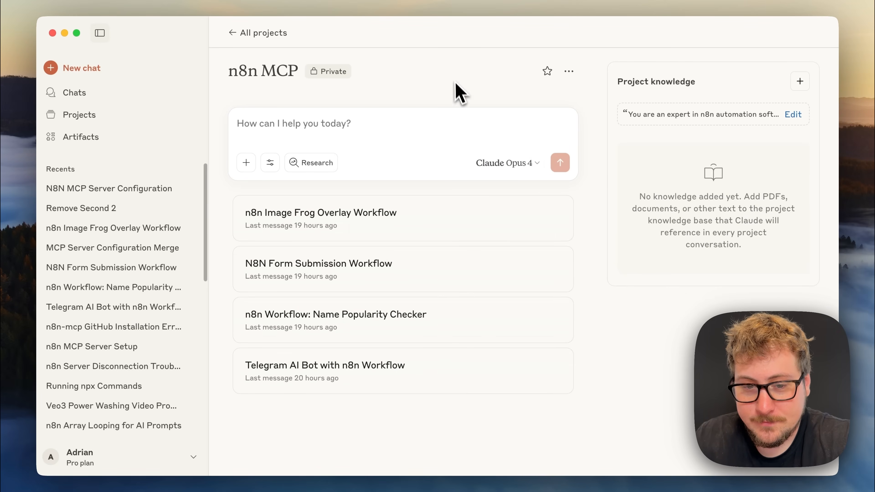
{"action": "mouse_move", "coordinate": [446, 155]}
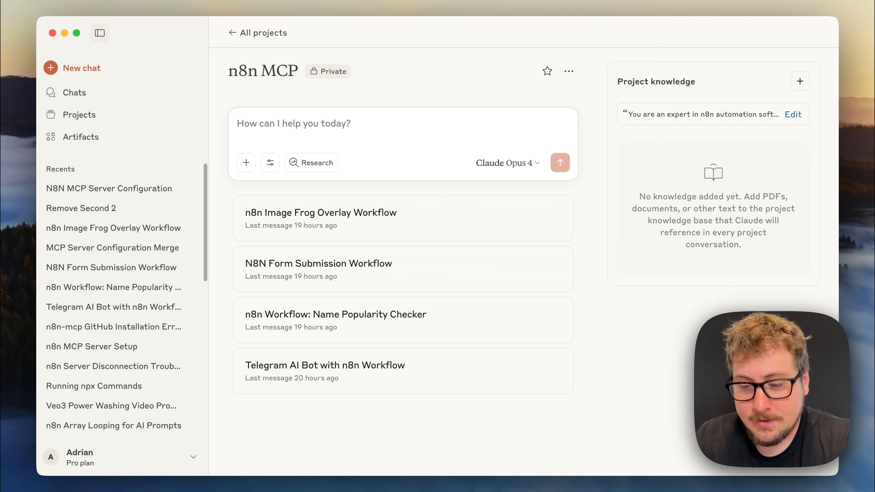
{"action": "mouse_move", "coordinate": [446, 155]}
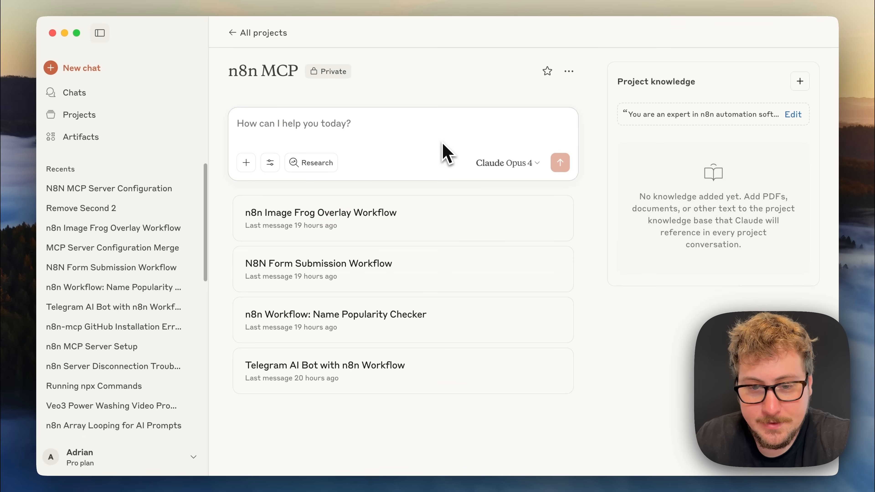
{"action": "mouse_move", "coordinate": [357, 137]}
{"action": "type", "text": "Create a workflow that starts with an n8n form submission that asks for a persons first name, last name, email and phone number. Upload this to my n8n account"}
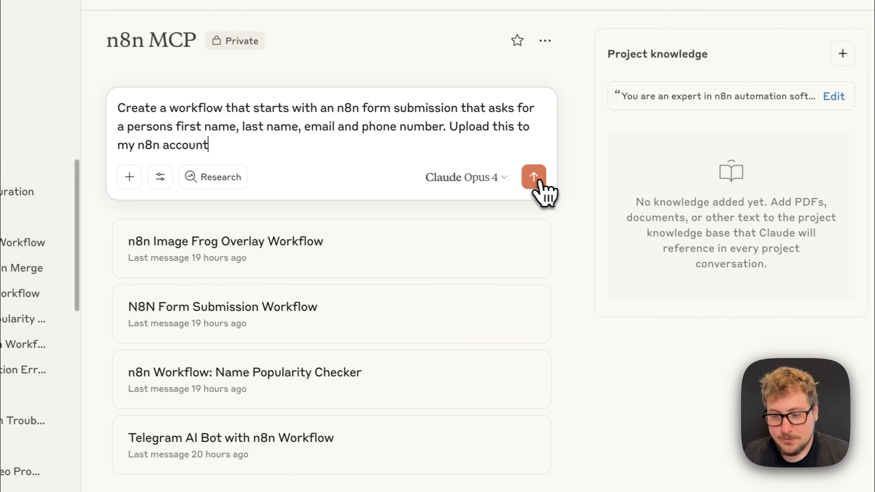
Send the workflow request and always allow the n8n-mcp integration while Claude builds the form workflow.
{"action": "left_click", "coordinate": [533, 177]}
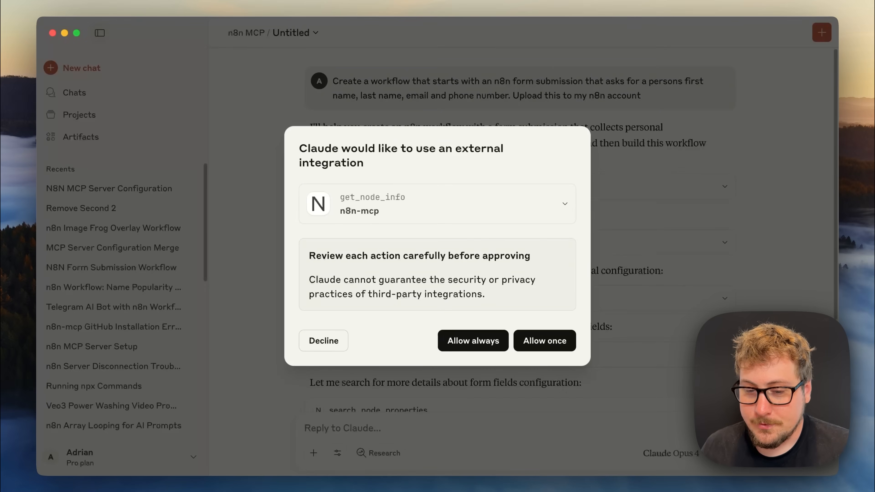
{"action": "left_click", "coordinate": [473, 341]}
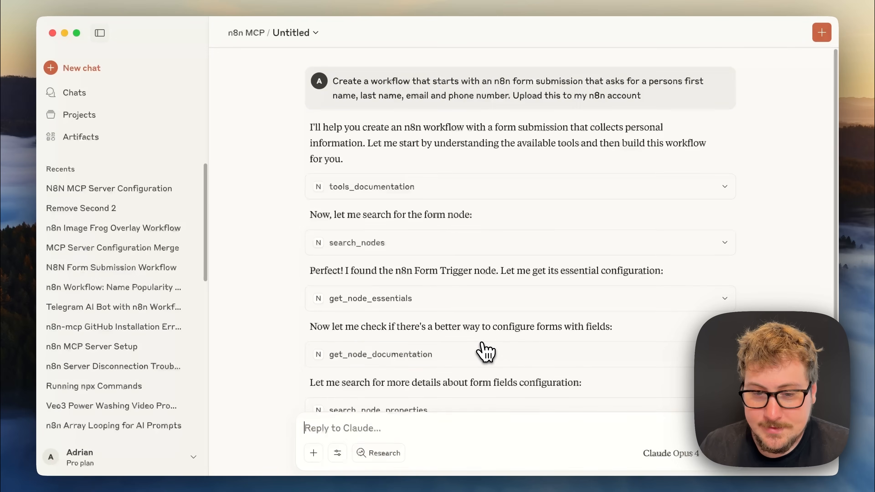
{"action": "scroll", "scroll_direction": "down", "scroll_amount": 3}
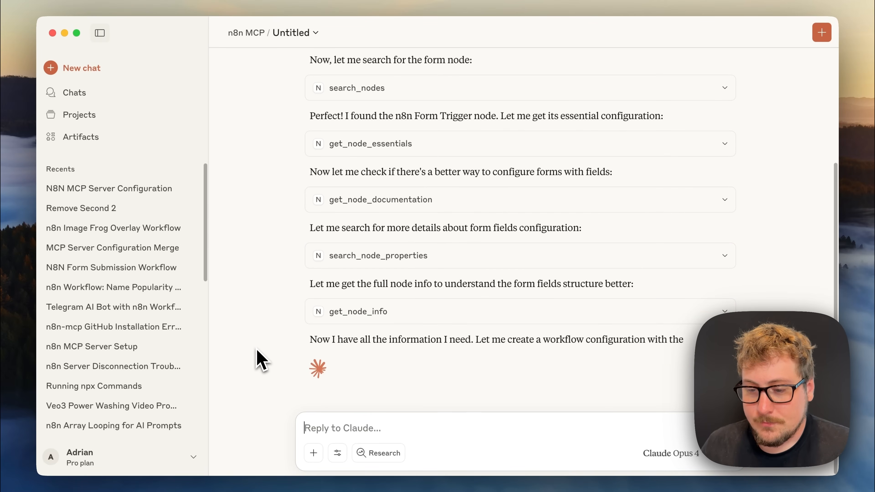
{"action": "scroll", "scroll_direction": "down", "scroll_amount": 3}
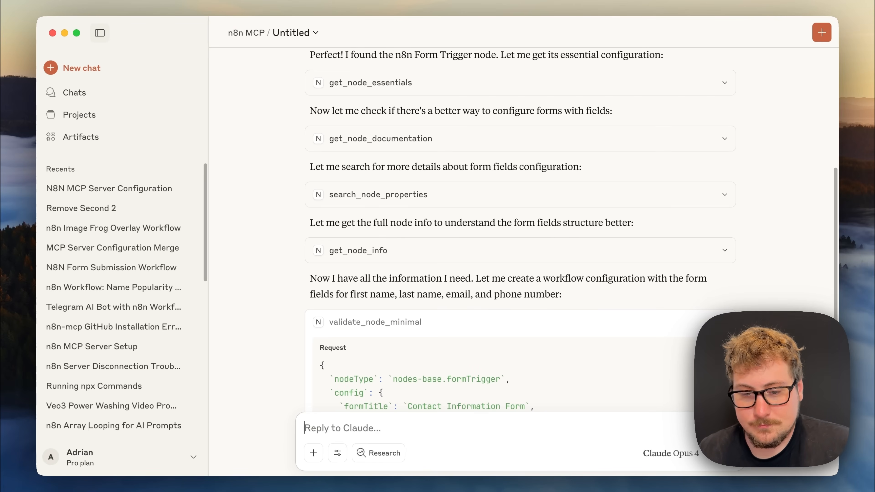
{"action": "scroll", "scroll_direction": "down", "scroll_amount": 3}
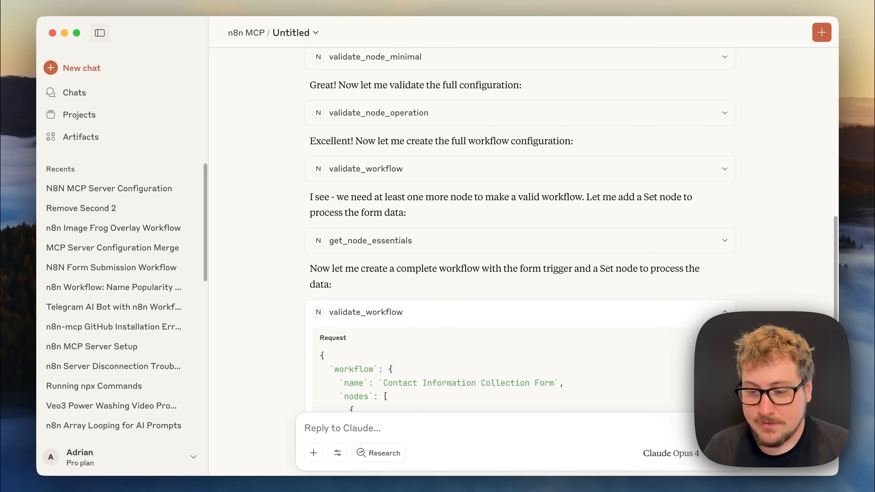
{"action": "scroll", "scroll_direction": "down", "scroll_amount": 3}
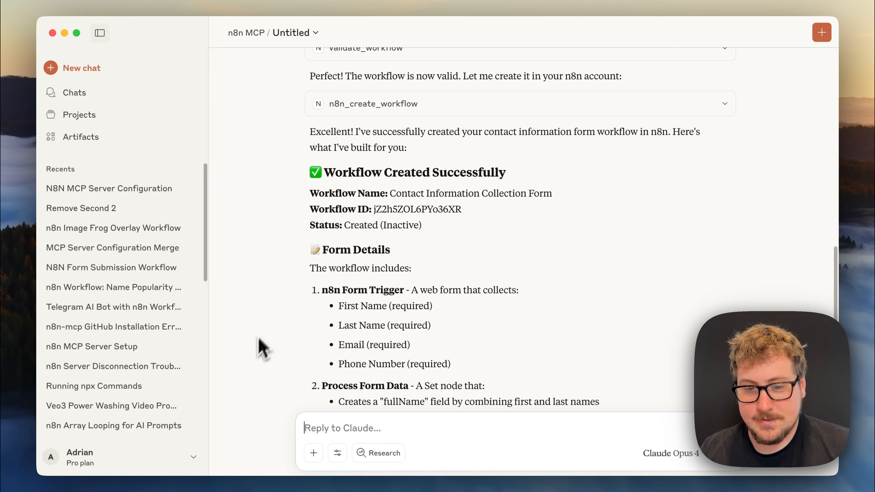
{"action": "scroll", "scroll_direction": "down", "scroll_amount": 3}
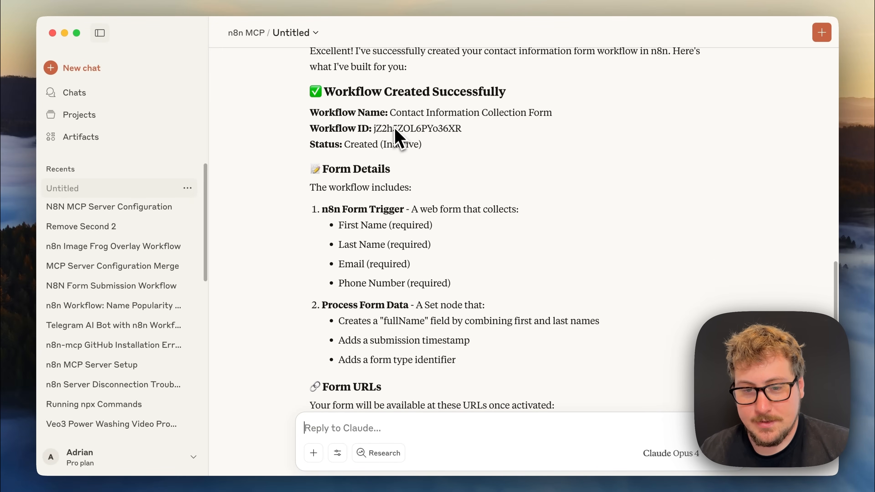
{"action": "scroll", "scroll_direction": "down", "scroll_amount": 3}
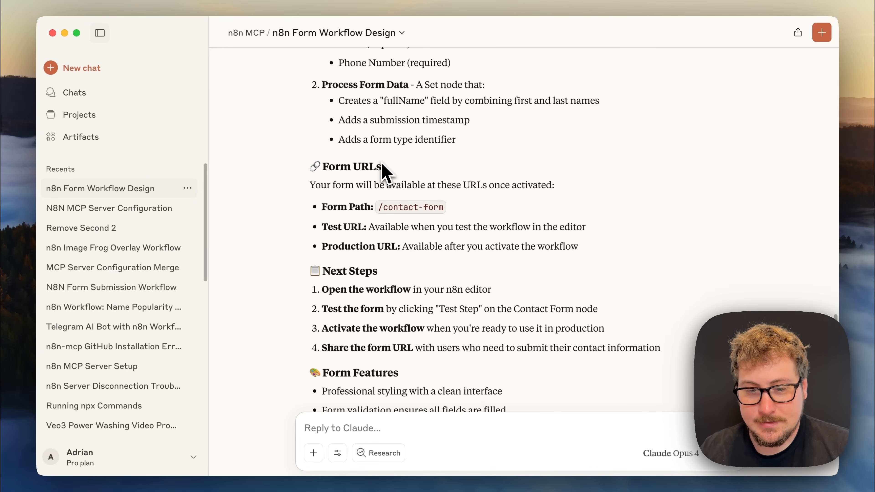
{"action": "scroll", "scroll_direction": "down", "scroll_amount": 3}
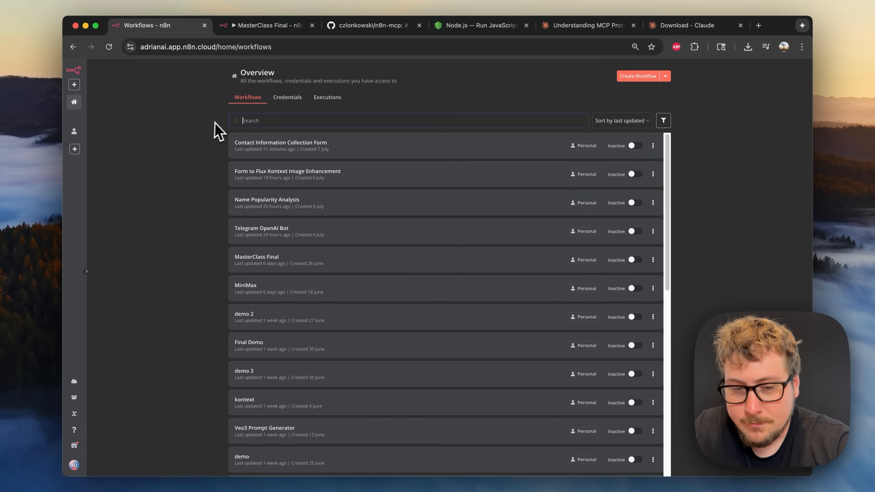
{"action": "mouse_move", "coordinate": [271, 154]}
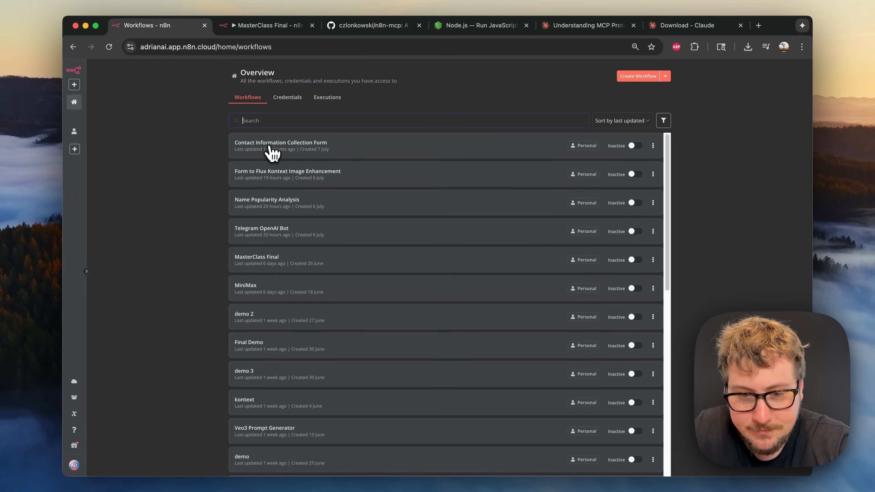
Open the workflow, inspect the Process Form Data node, and run Test workflow to show the form.
{"action": "left_click", "coordinate": [281, 142]}
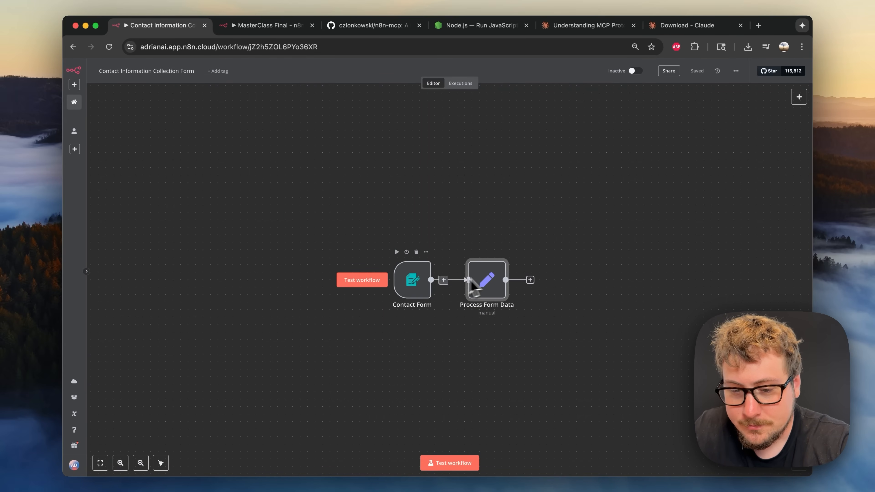
{"action": "double_click", "coordinate": [487, 279]}
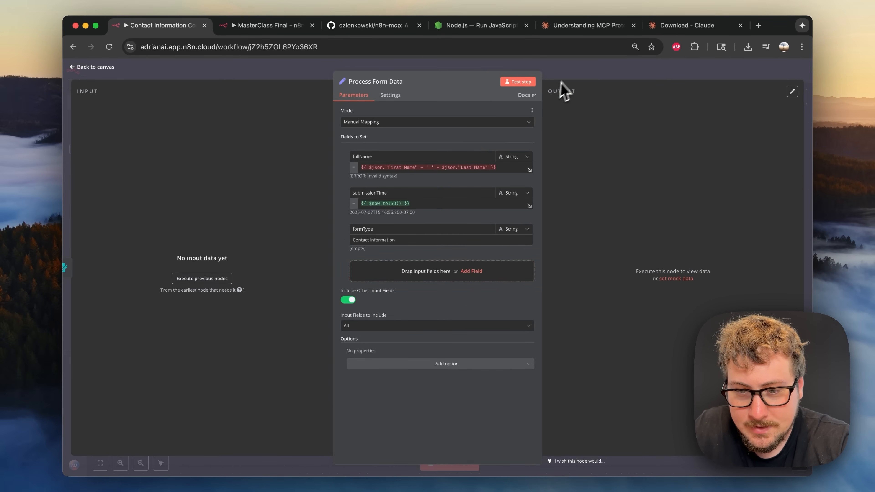
{"action": "left_click", "coordinate": [91, 66]}
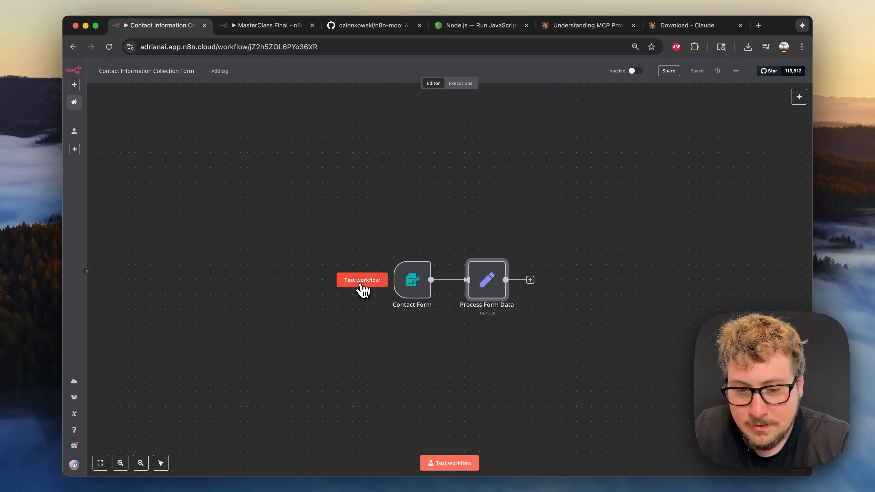
{"action": "left_click", "coordinate": [362, 279]}
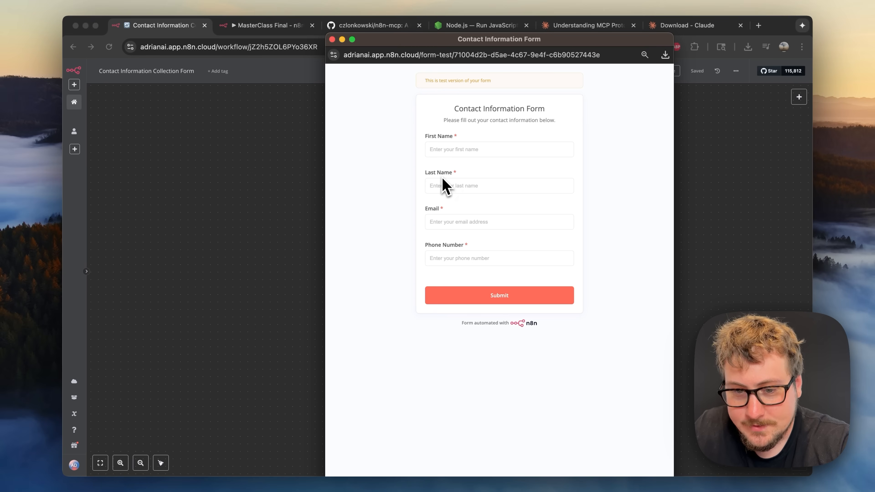
{"action": "mouse_move", "coordinate": [340, 47]}
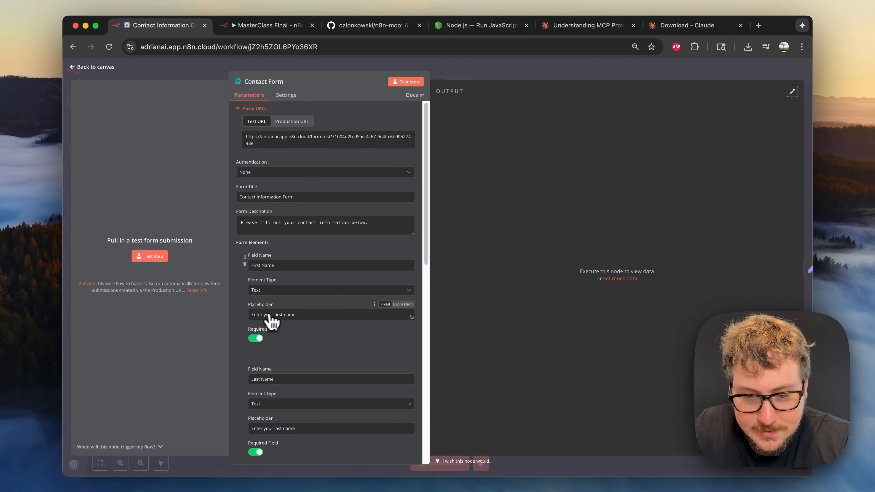
Review the Contact Form node's fields and options, then return to the canvas.
{"action": "scroll", "scroll_direction": "down", "scroll_amount": 3}
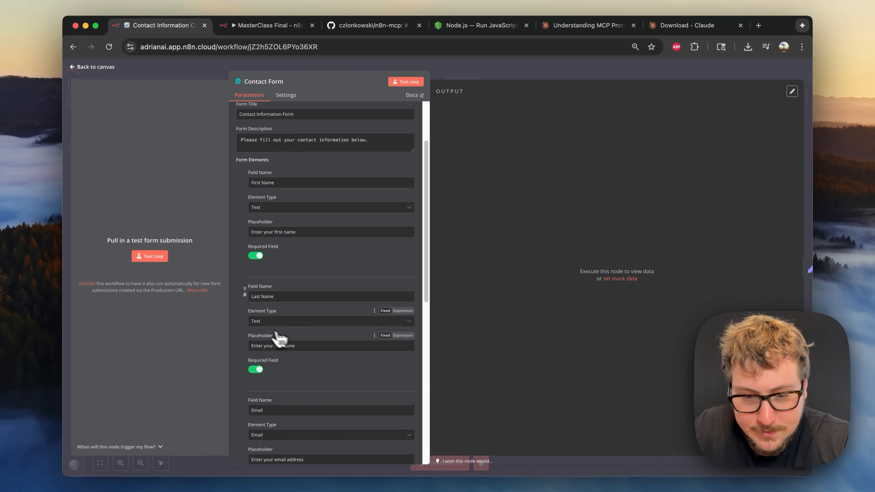
{"action": "scroll", "scroll_direction": "down", "scroll_amount": 3}
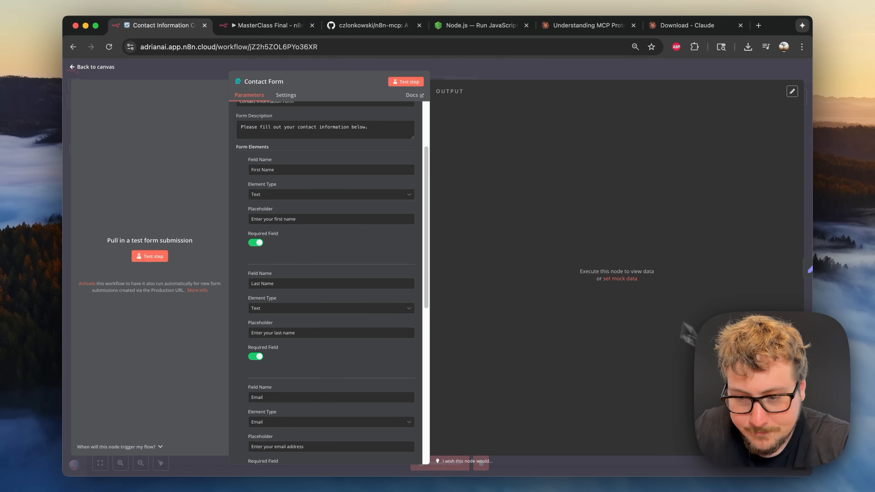
{"action": "scroll", "scroll_direction": "down", "scroll_amount": 3}
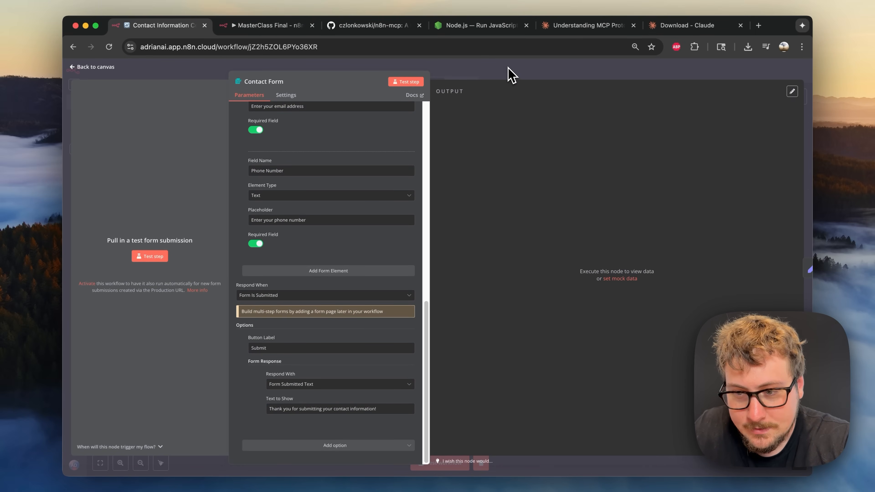
{"action": "left_click", "coordinate": [91, 67]}
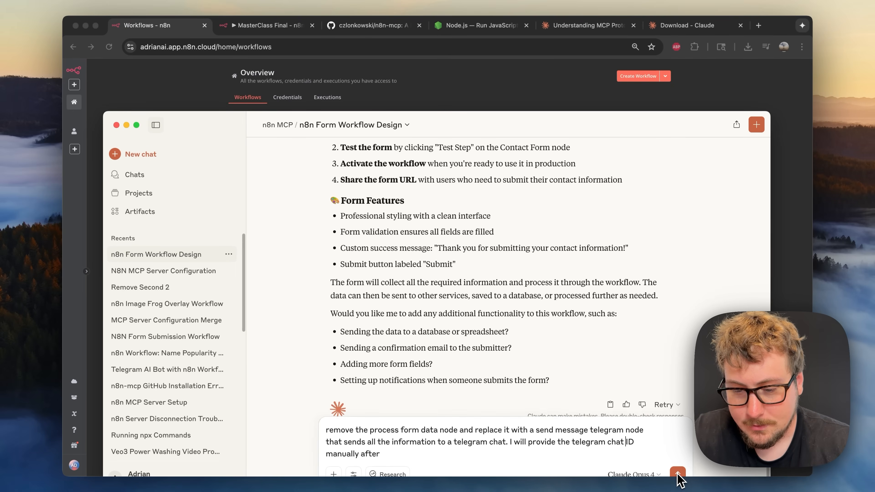
Send the request to swap the Process Form Data node for a Telegram message node.
{"action": "left_click", "coordinate": [677, 474]}
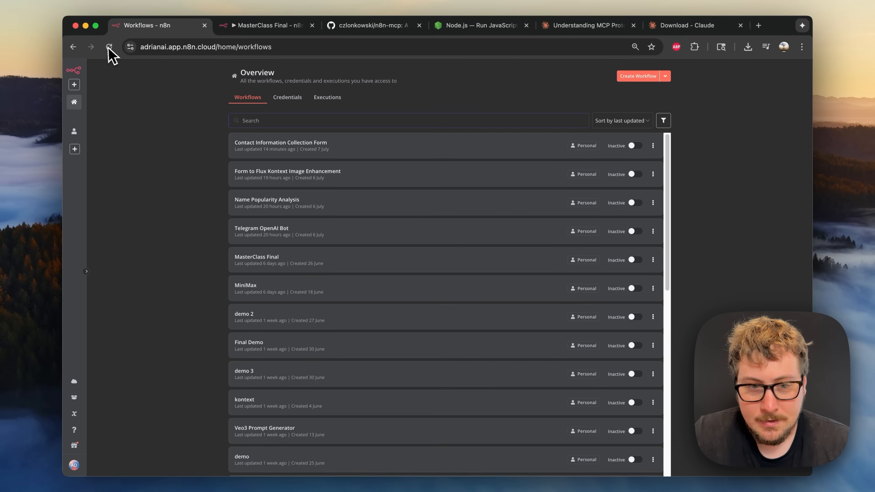
Reload the workflow and submit a test form entry with name Adrian and autofilled contact details.
{"action": "left_click", "coordinate": [110, 46]}
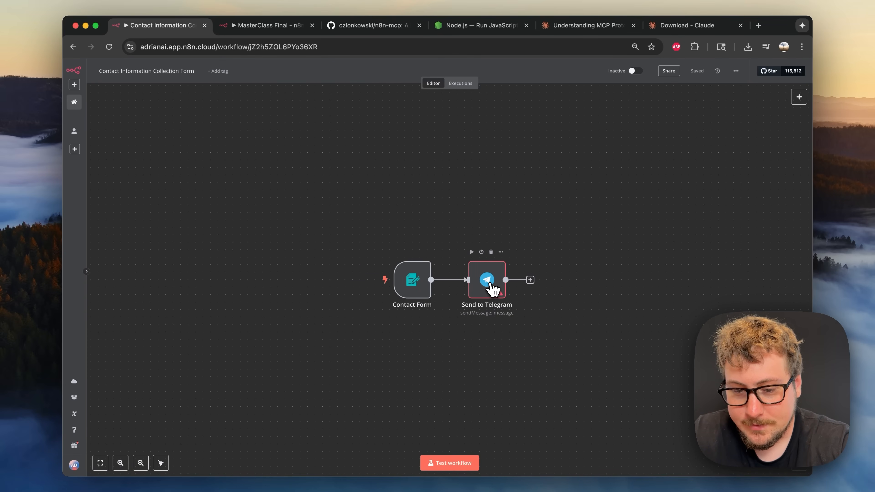
{"action": "double_click", "coordinate": [486, 279]}
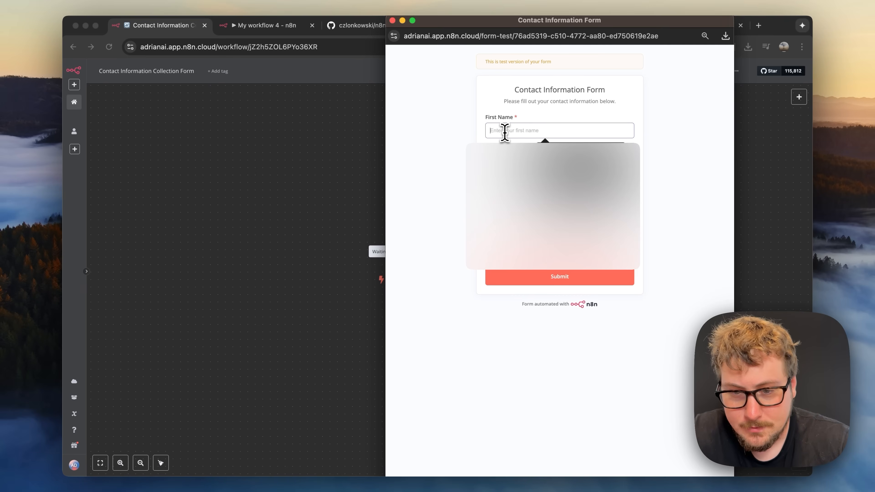
{"action": "type", "text": "Adrian"}
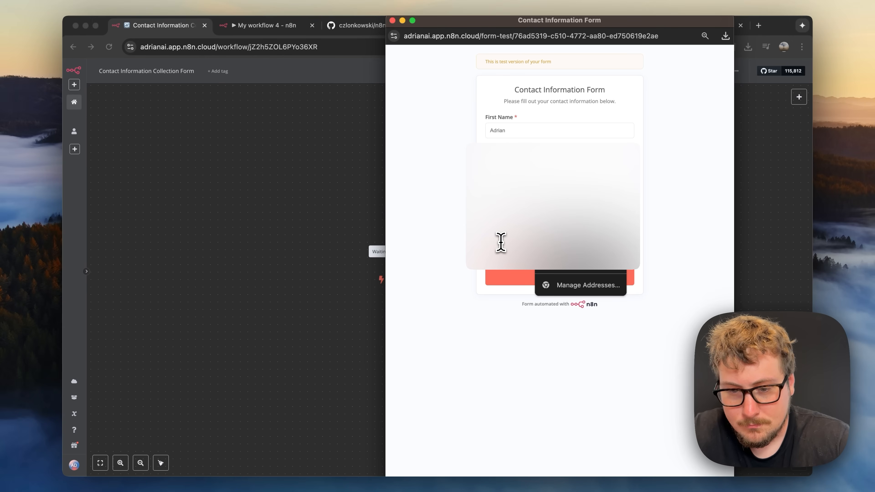
{"action": "left_click", "coordinate": [461, 266]}
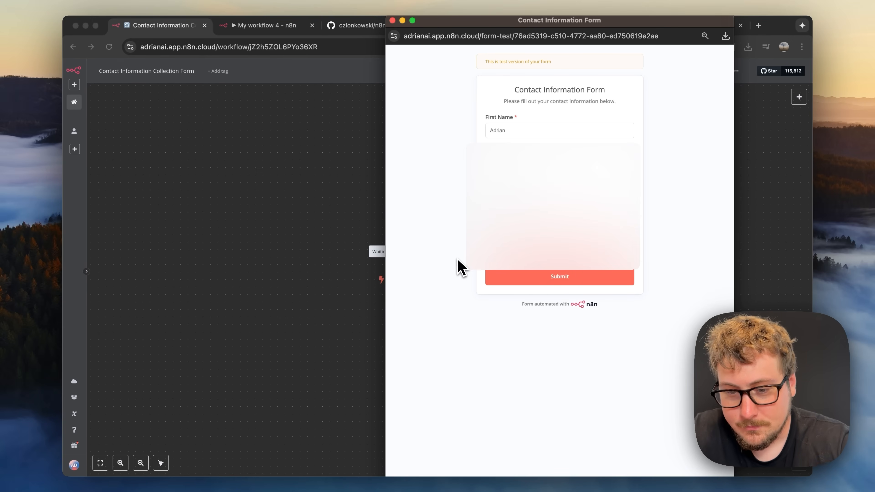
{"action": "left_click", "coordinate": [559, 276]}
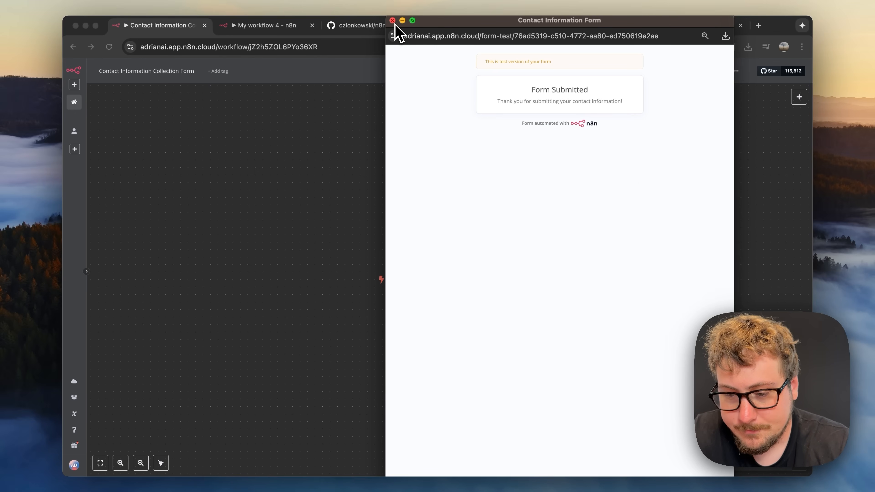
Close the form window and review the Send to Telegram node's delivered-message output.
{"action": "left_click", "coordinate": [392, 21]}
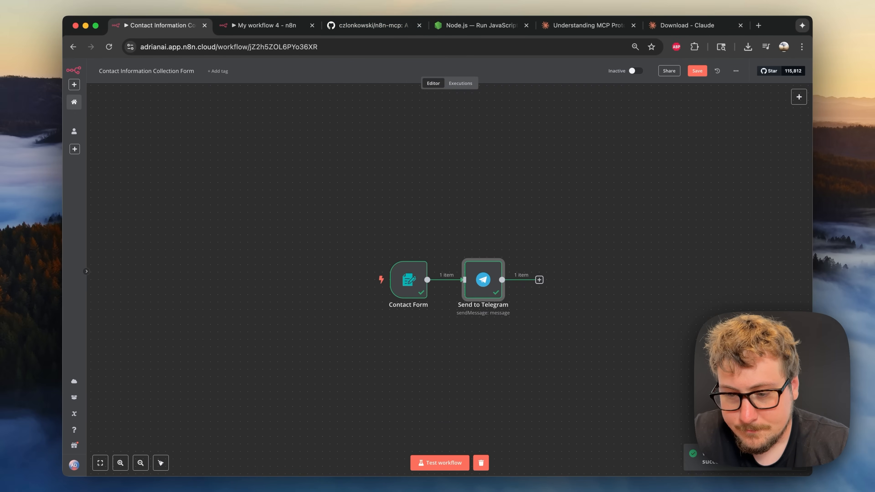
{"action": "double_click", "coordinate": [482, 280]}
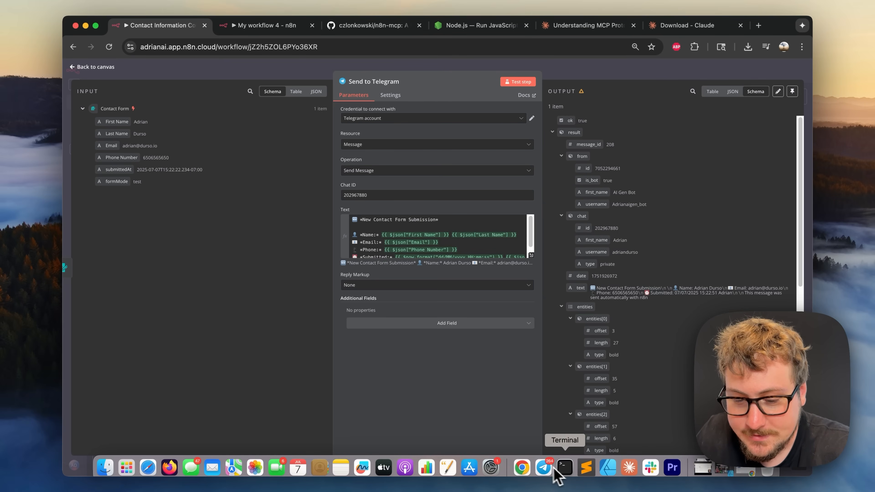
Check the AI Gen Bot chat for the new contact submission, then return to the browser.
{"action": "left_click", "coordinate": [564, 467]}
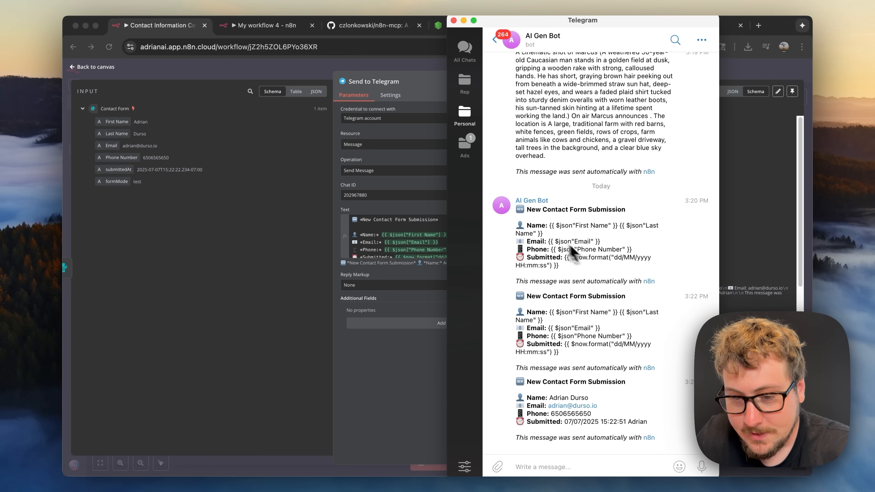
{"action": "mouse_move", "coordinate": [569, 404]}
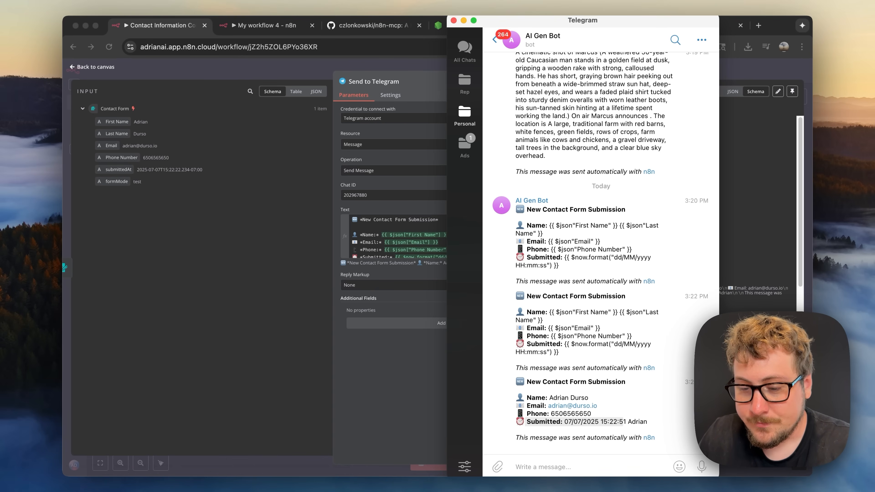
{"action": "left_click", "coordinate": [370, 25]}
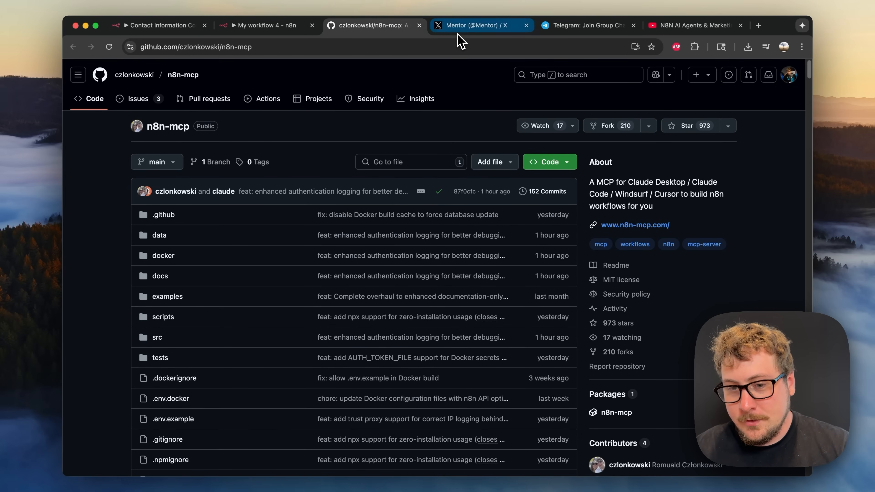
Show the Breaking AI Tool Updates invite page, then the N8N AI Agents course video.
{"action": "left_click", "coordinate": [477, 25]}
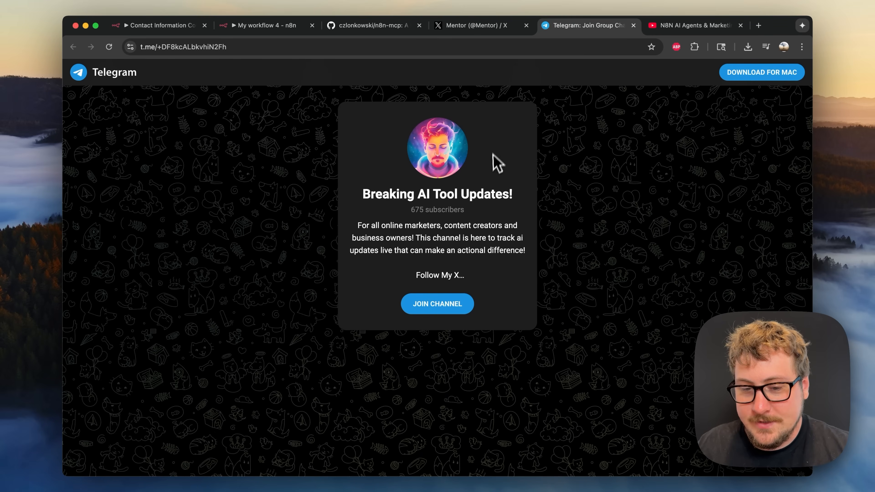
{"action": "mouse_move", "coordinate": [470, 207]}
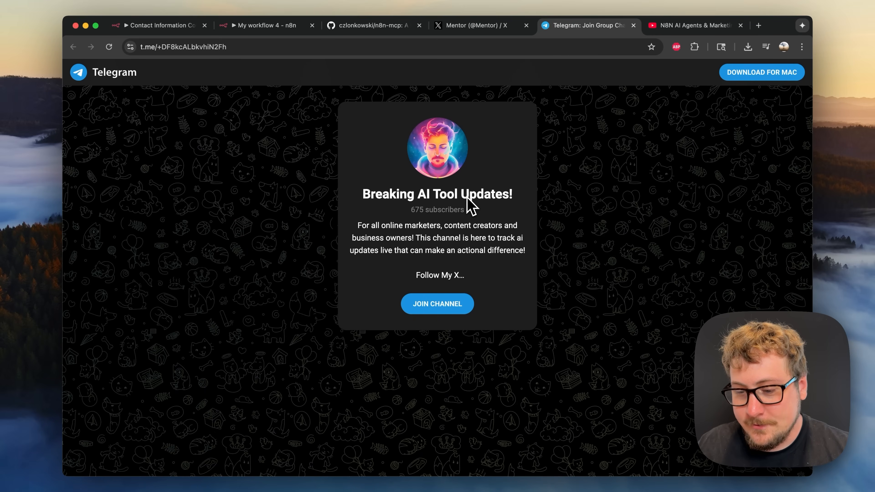
{"action": "double_click", "coordinate": [437, 209]}
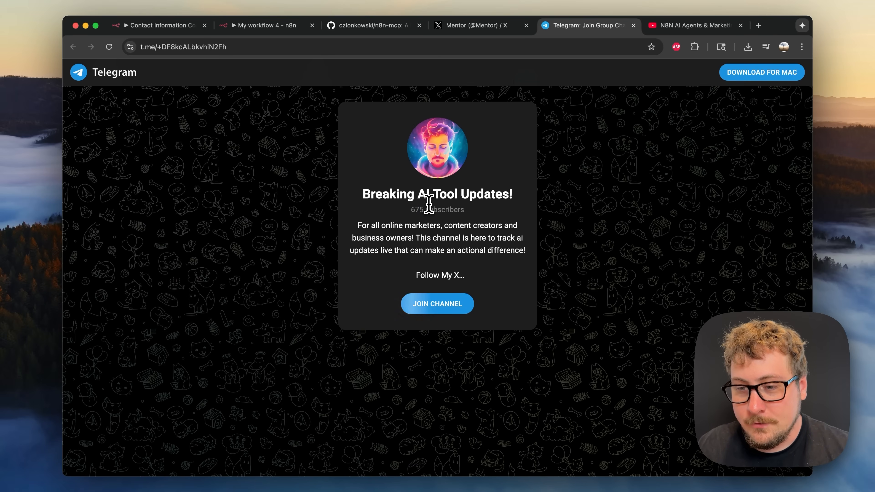
{"action": "left_click", "coordinate": [691, 25]}
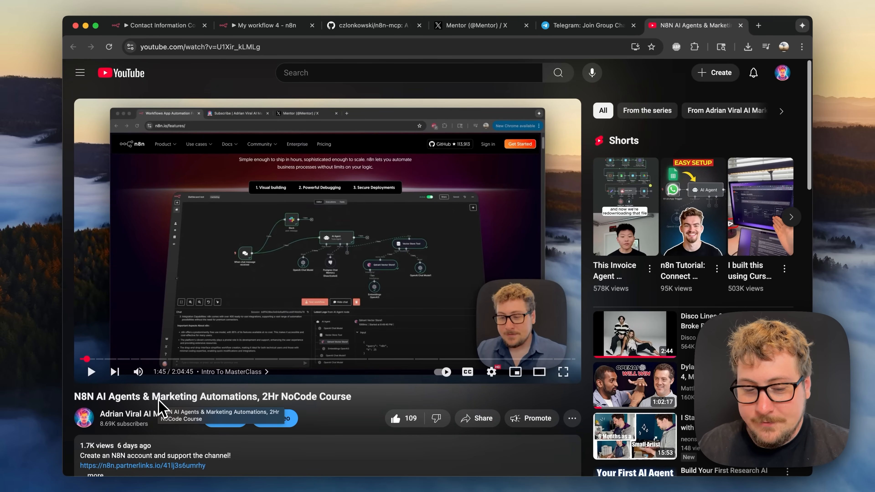
{"action": "mouse_move", "coordinate": [422, 360]}
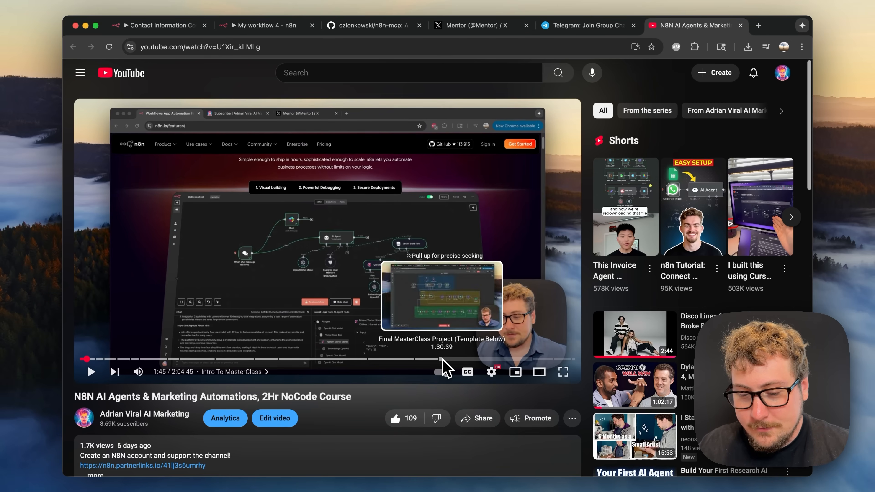
{"action": "mouse_move", "coordinate": [375, 399]}
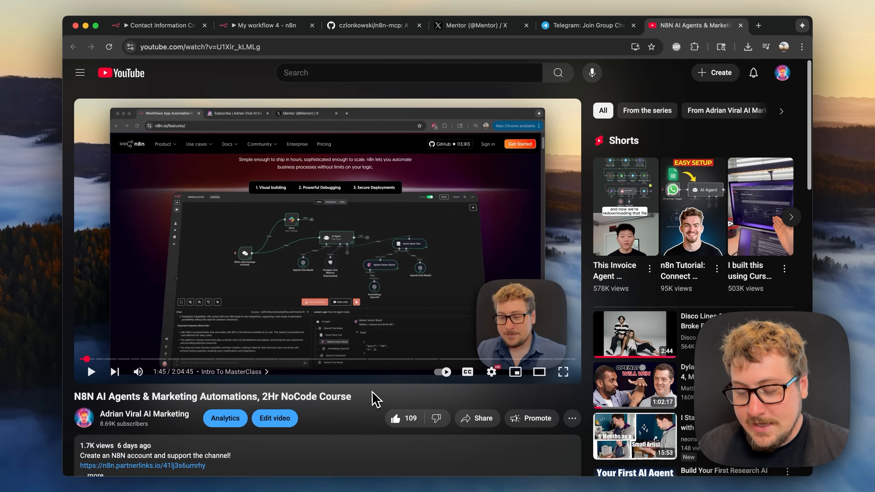